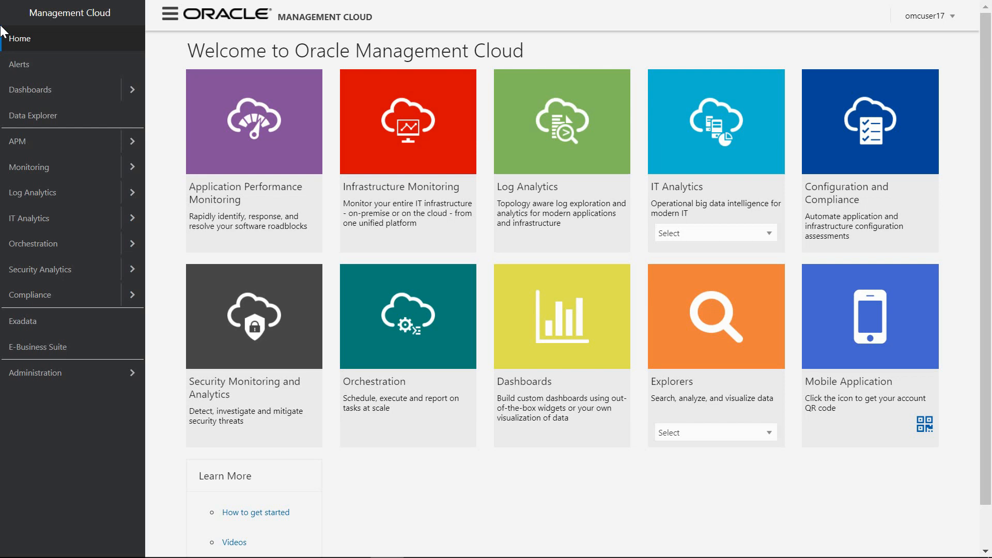
pyautogui.moveTo(10, 35)
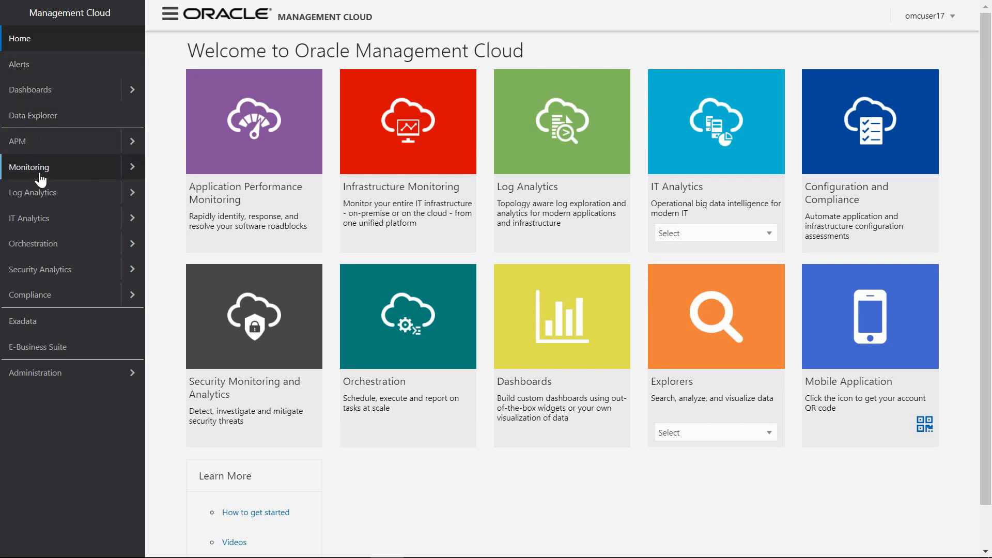
pyautogui.moveTo(55, 357)
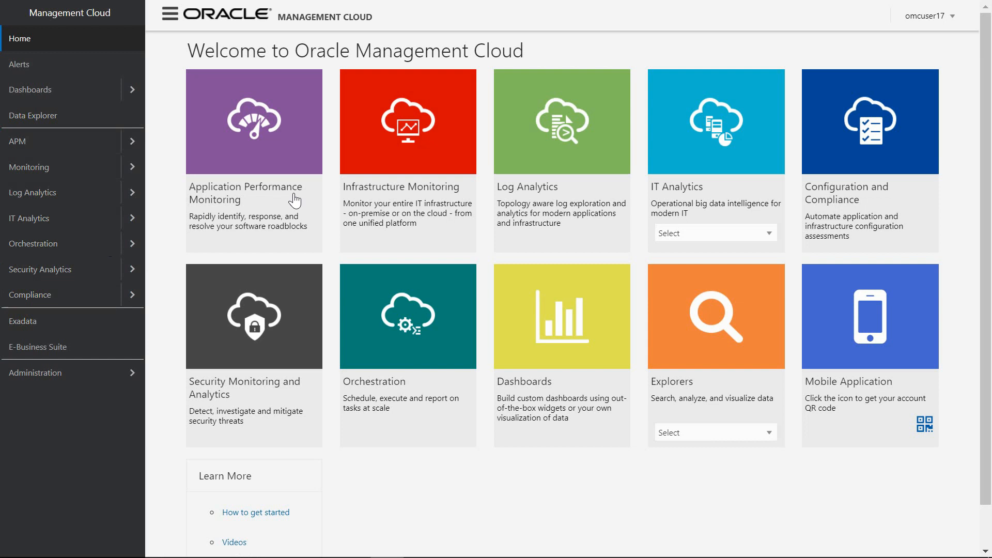
pyautogui.moveTo(731, 154)
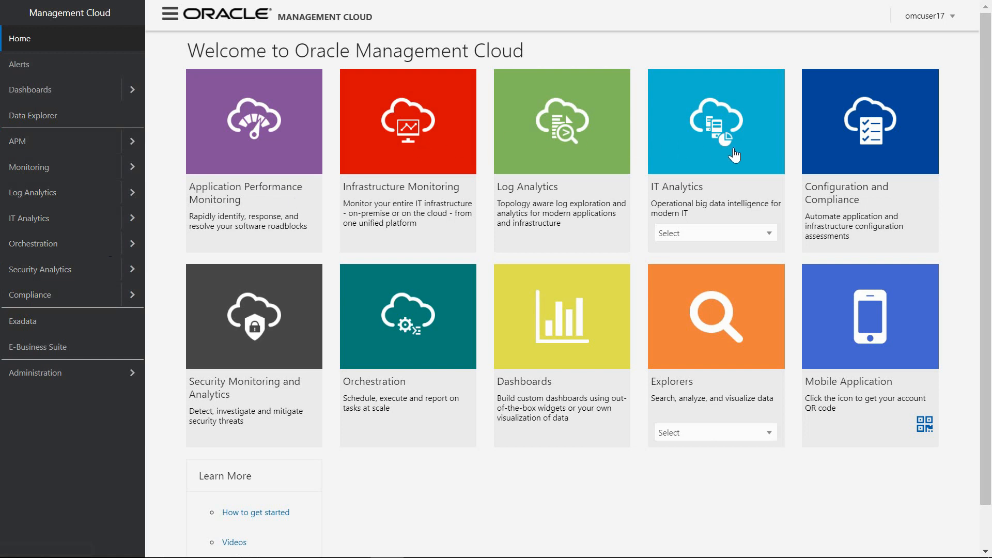
pyautogui.moveTo(692, 326)
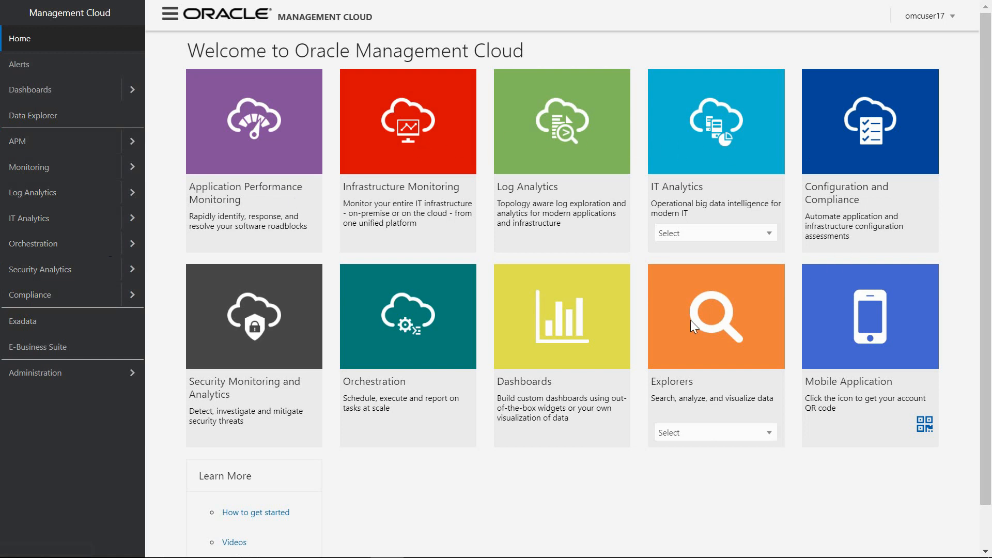
pyautogui.moveTo(371, 332)
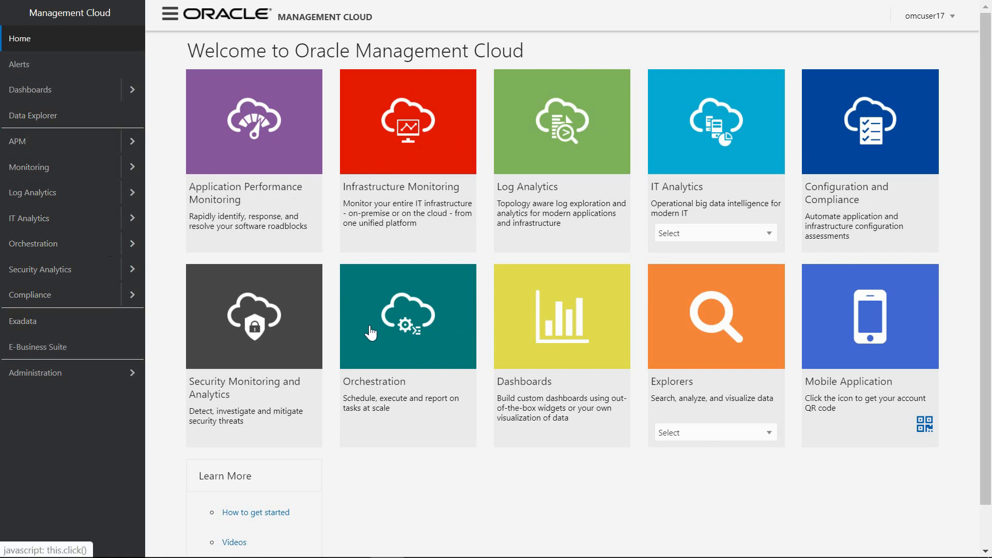
pyautogui.moveTo(426, 193)
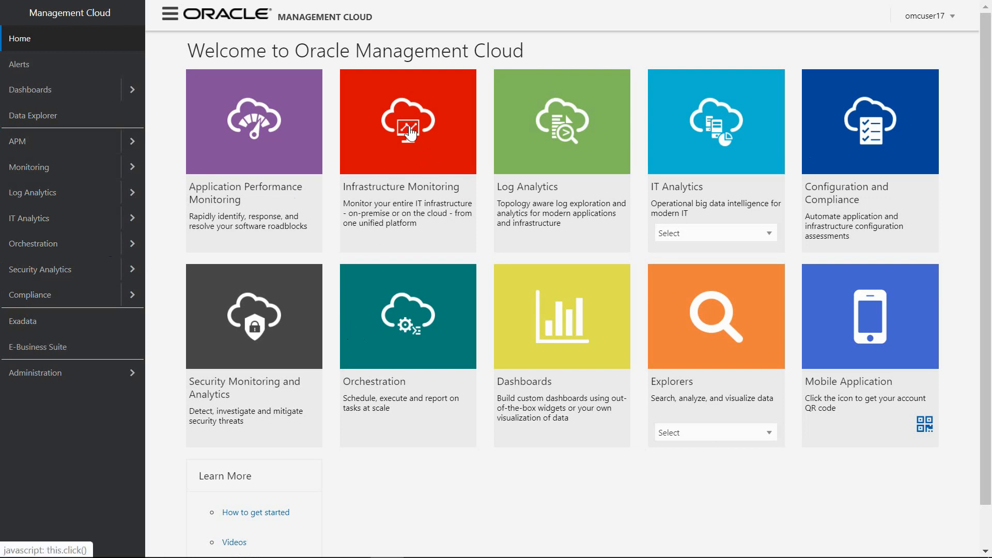
# Open Infrastructure Monitoring for ebs1 and toggle its member-entity topology map.
pyautogui.click(408, 121)
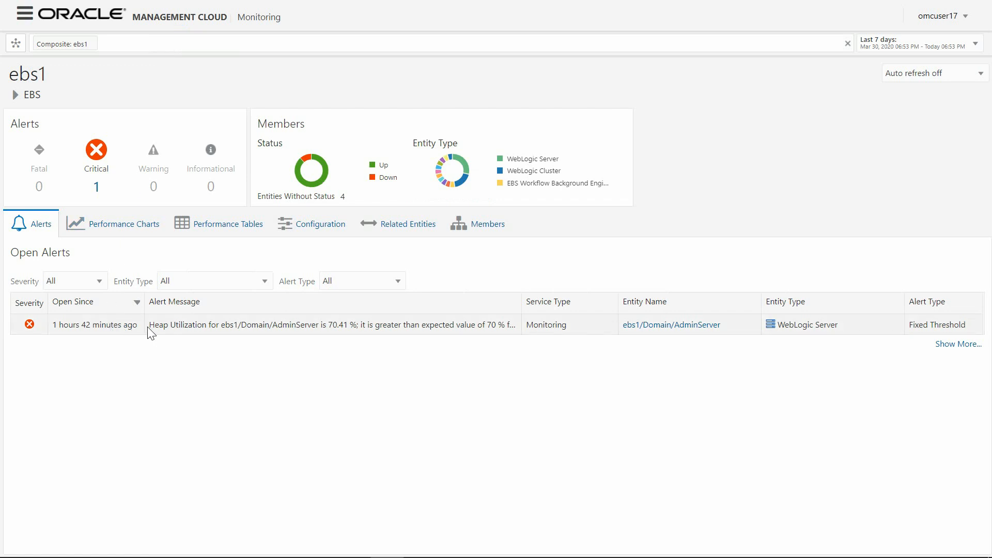
pyautogui.moveTo(88, 163)
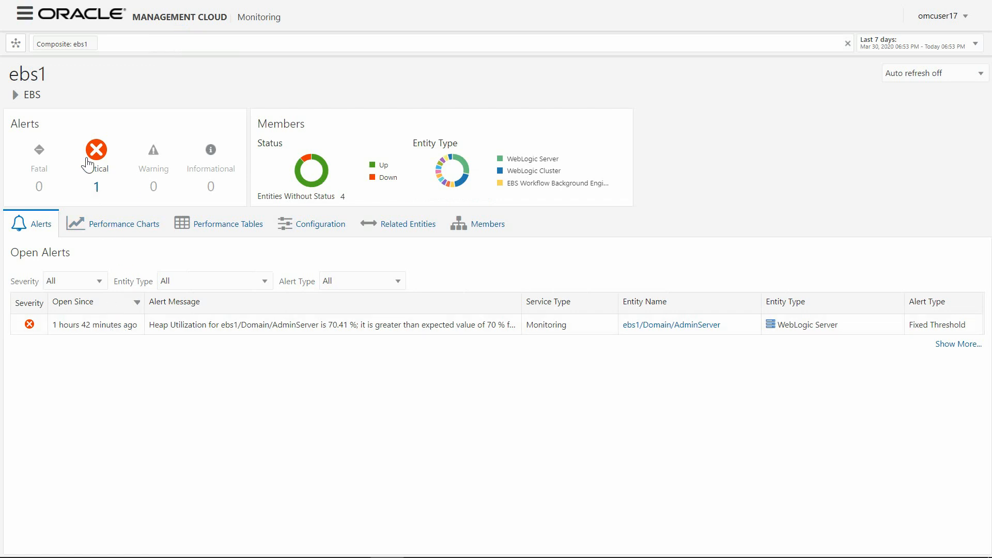
pyautogui.click(16, 43)
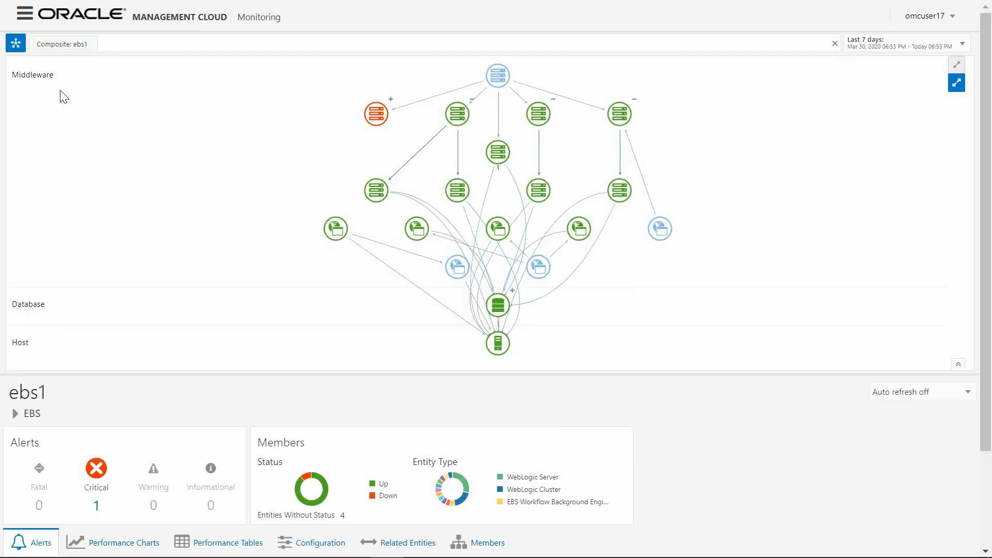
pyautogui.moveTo(258, 147)
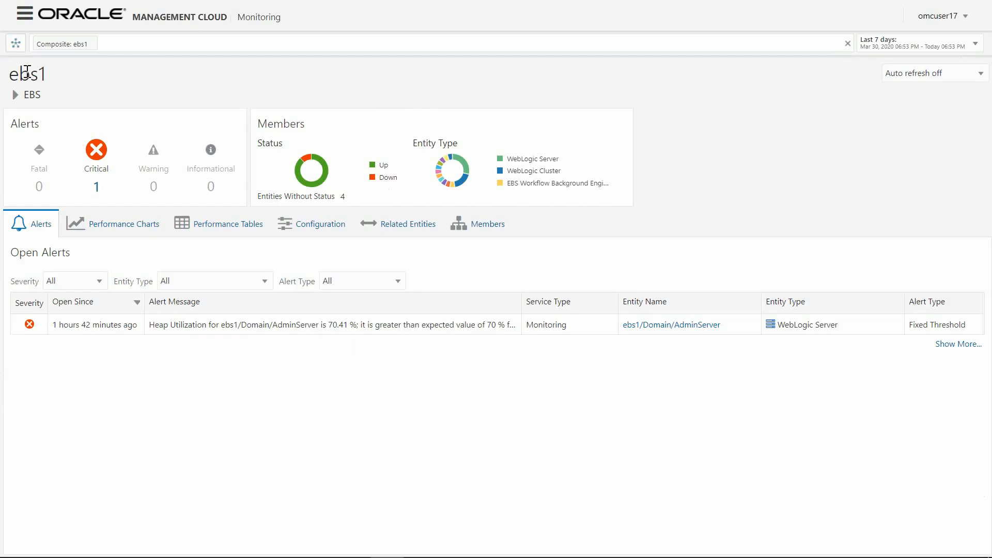
pyautogui.moveTo(361, 177)
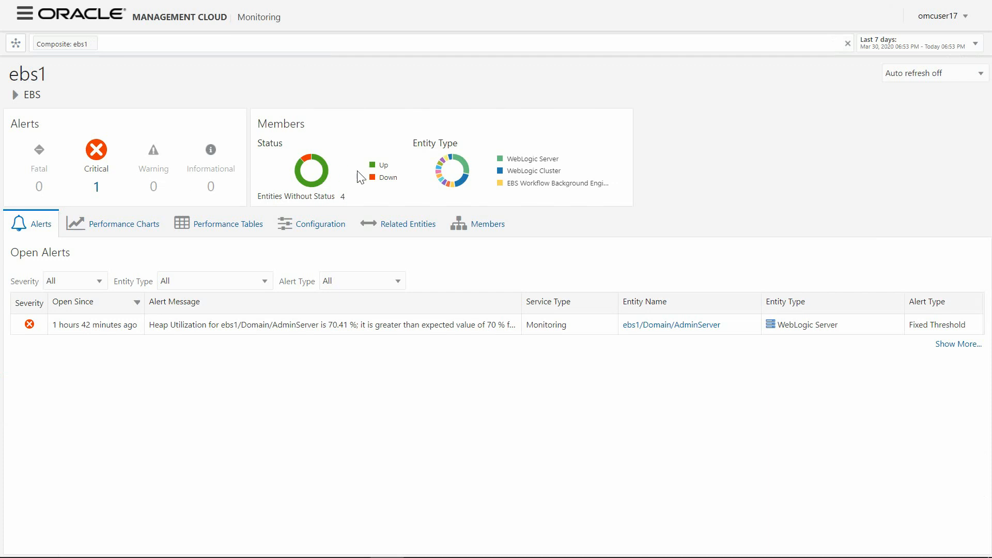
pyautogui.moveTo(506, 173)
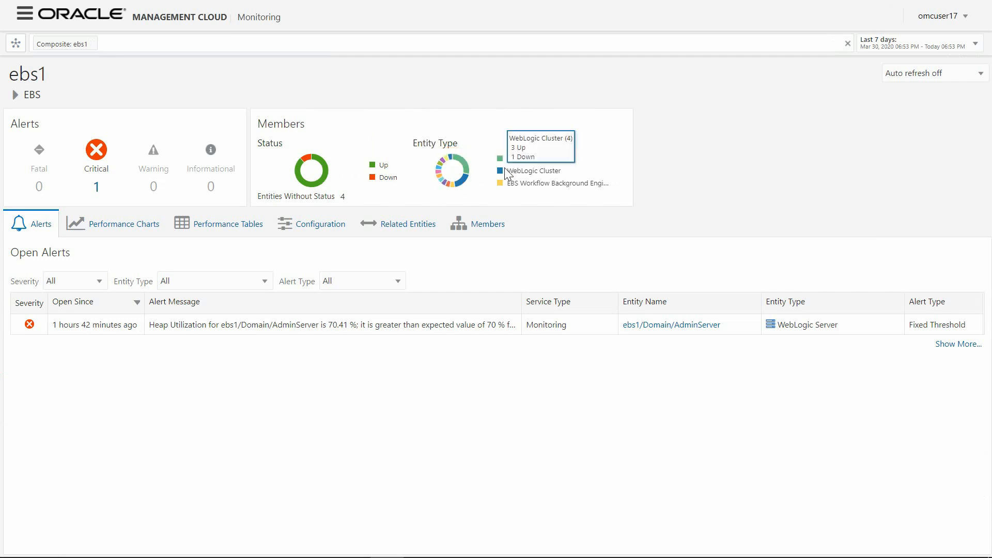
pyautogui.moveTo(523, 196)
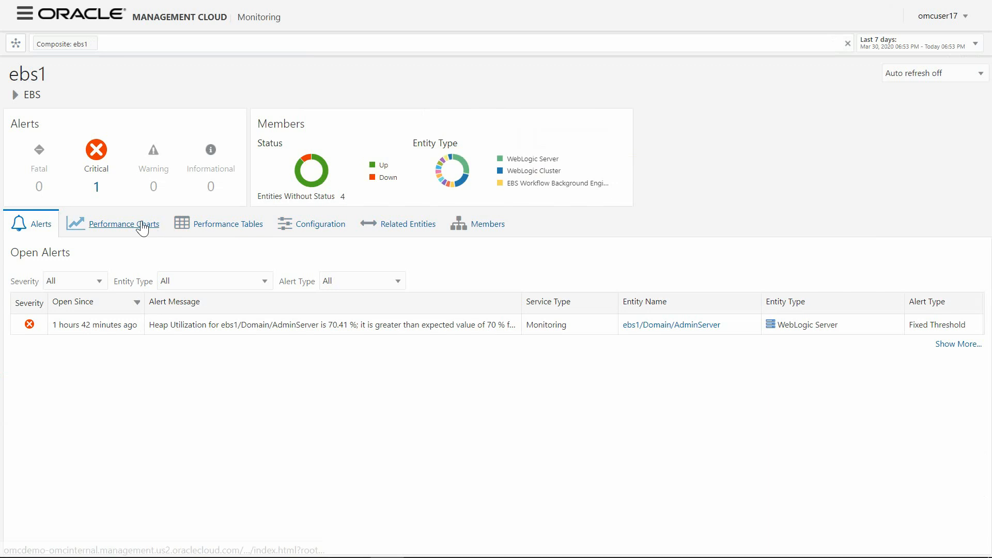
# View ebs1's Performance Charts for concurrent processing, host, database and WebLogic servers.
pyautogui.click(124, 224)
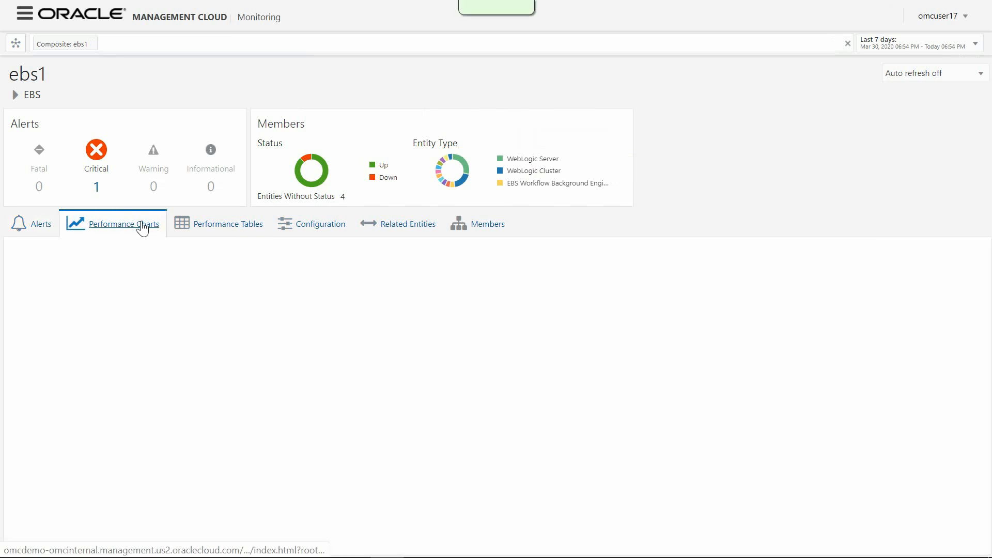
pyautogui.click(123, 224)
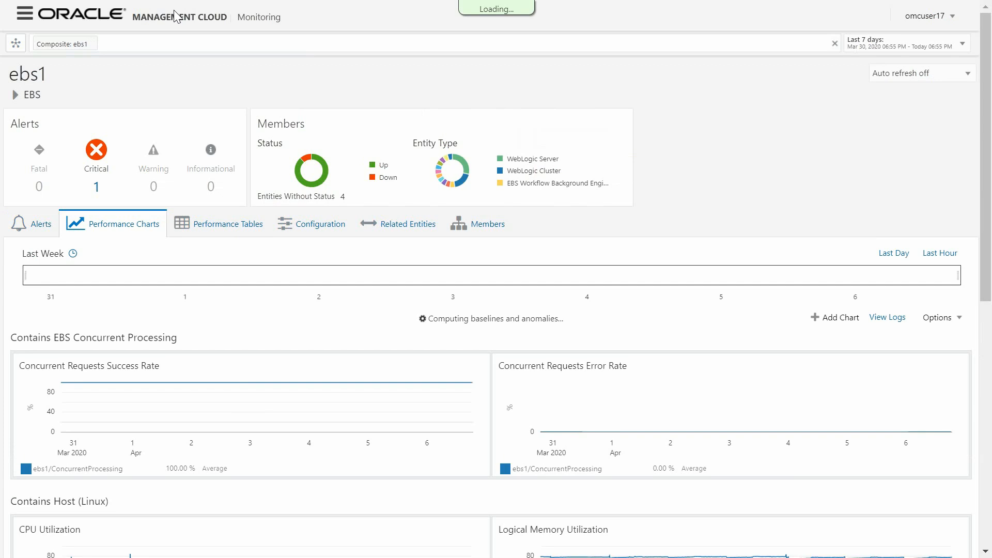
pyautogui.moveTo(233, 60)
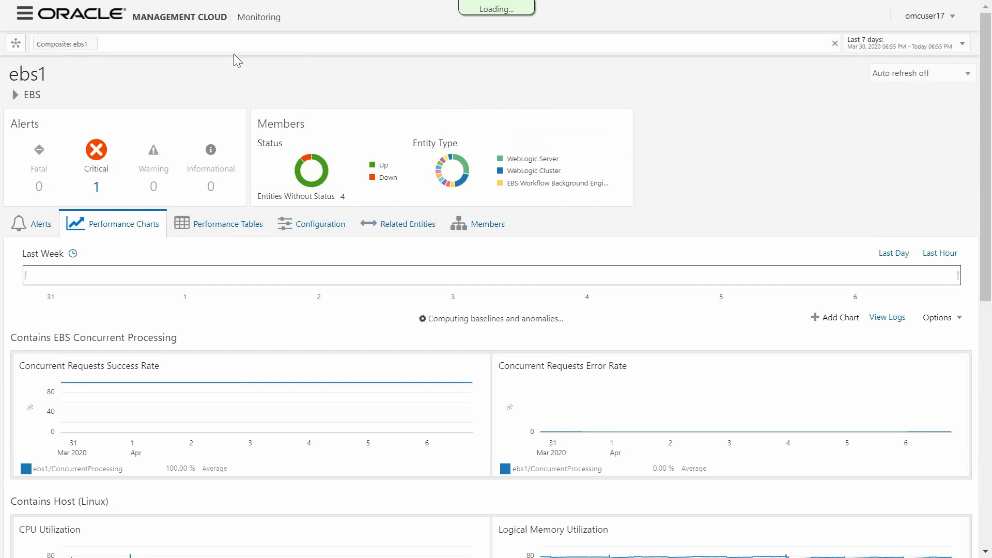
pyautogui.scroll(-3)
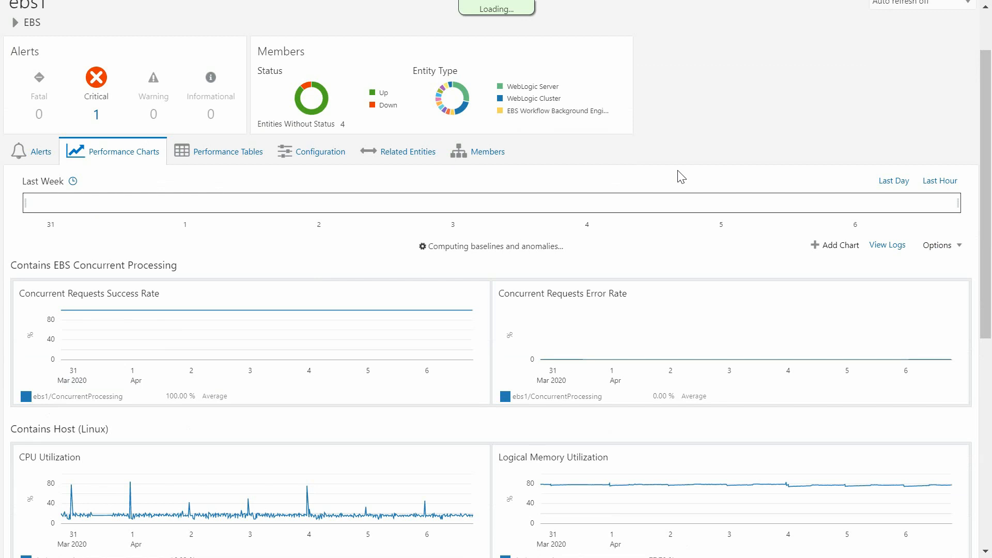
pyautogui.scroll(-3)
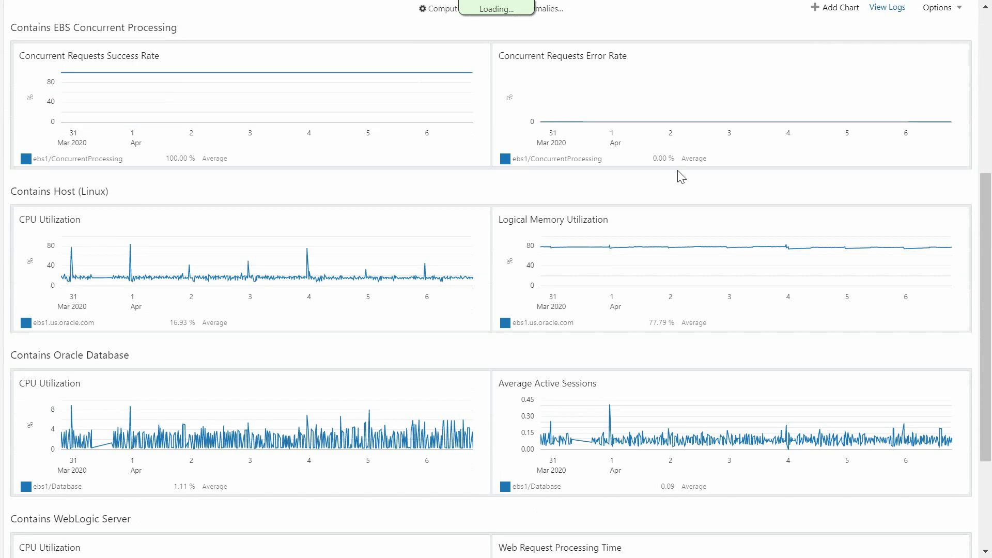
pyautogui.moveTo(485, 274)
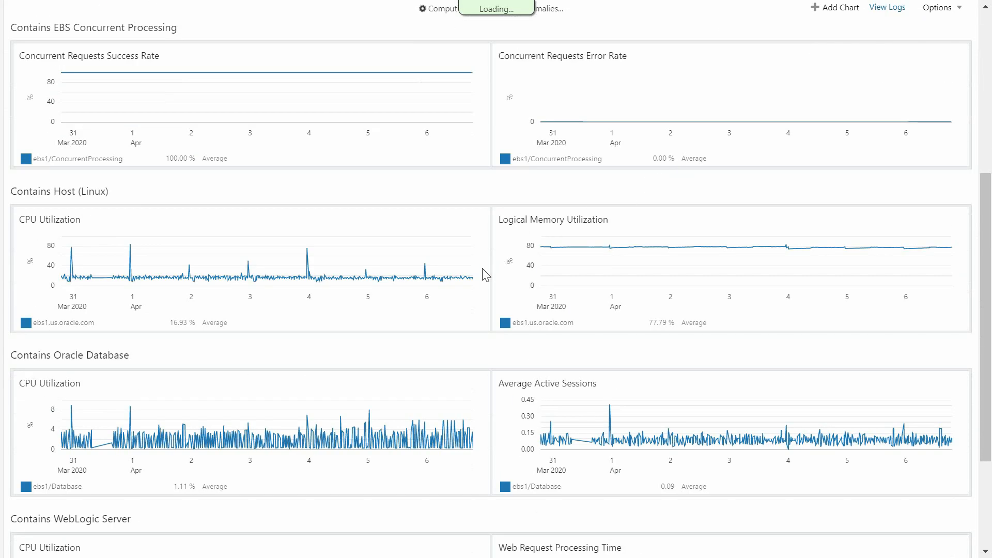
pyautogui.moveTo(386, 278)
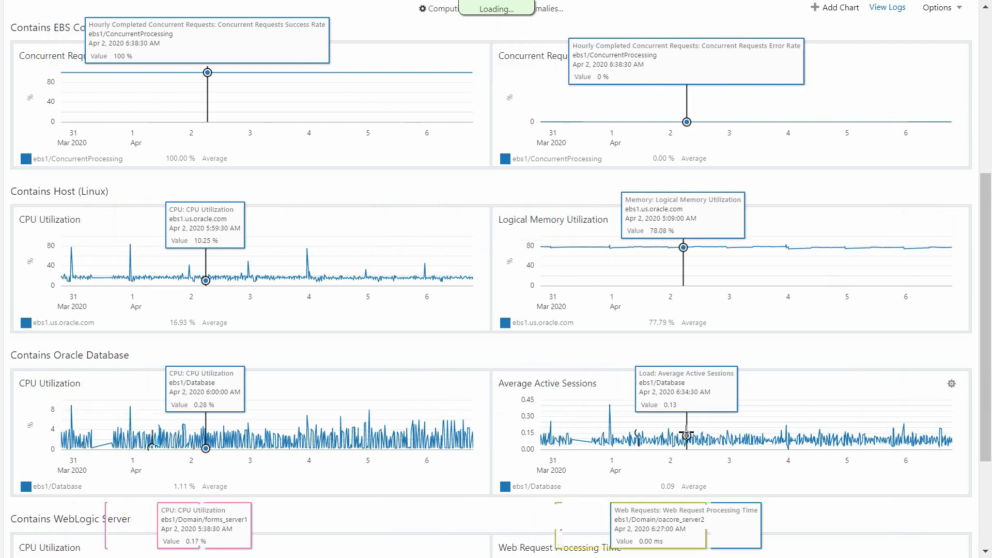
pyautogui.scroll(-3)
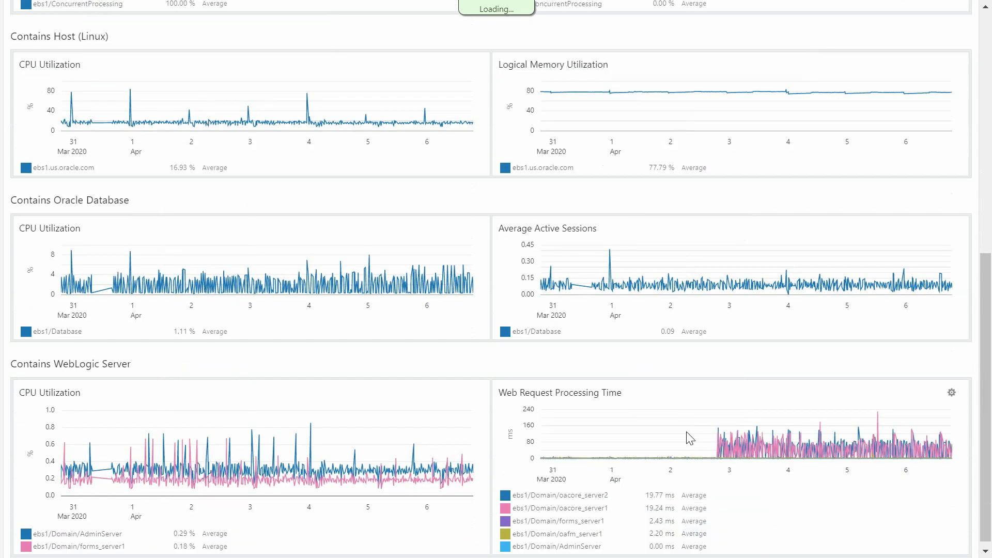
pyautogui.moveTo(463, 476)
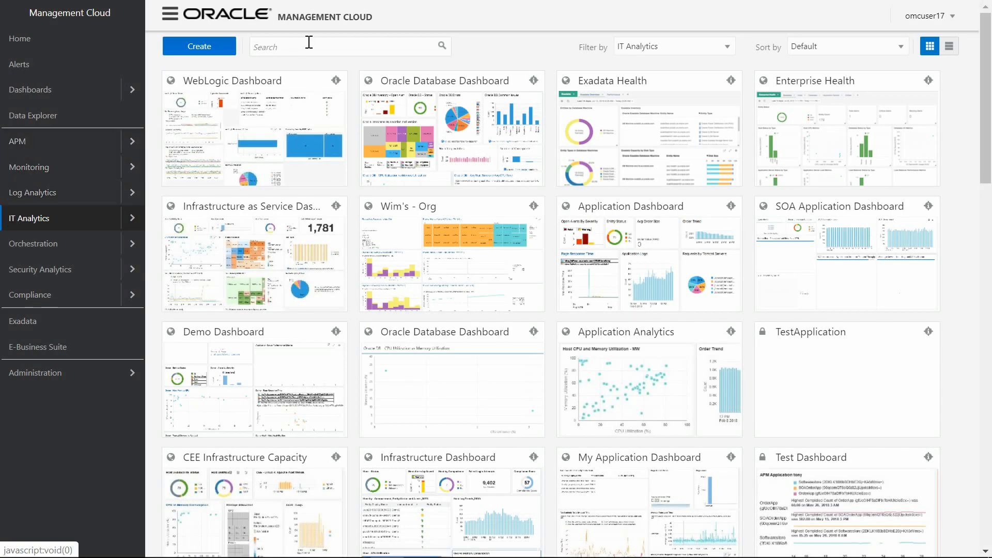
pyautogui.moveTo(692, 50)
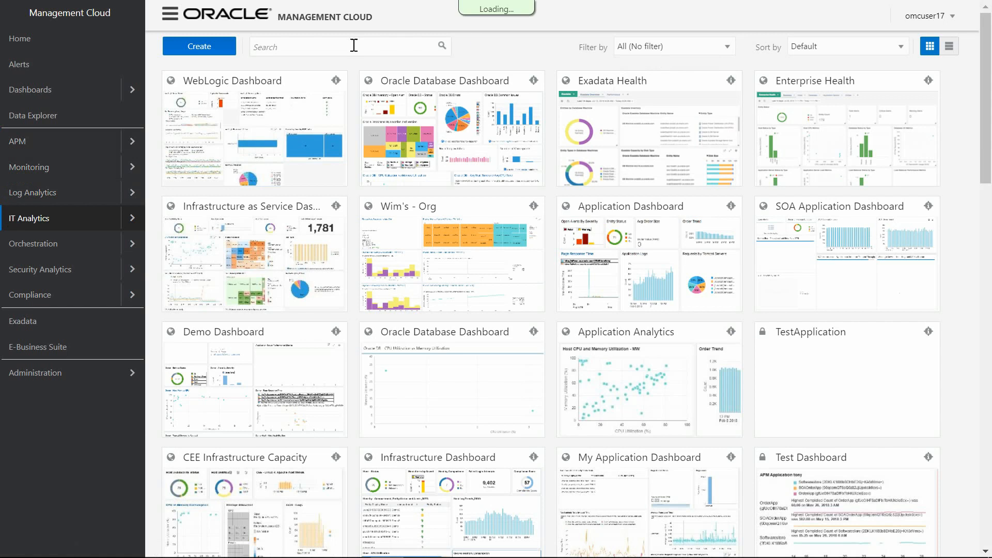
# Search dashboards for 'EBS' and open EBS Monitoring Dashboards.
pyautogui.write('EBS')
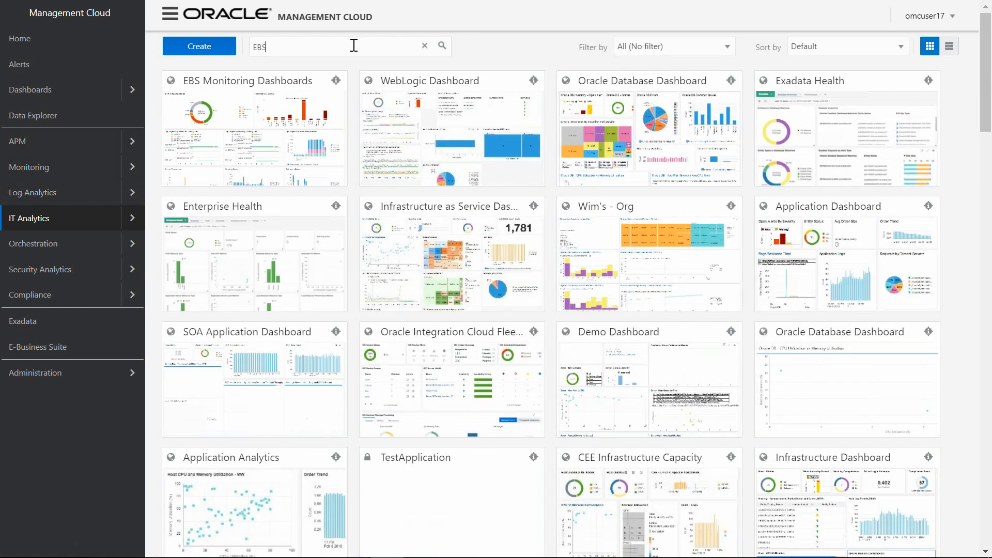
pyautogui.click(441, 45)
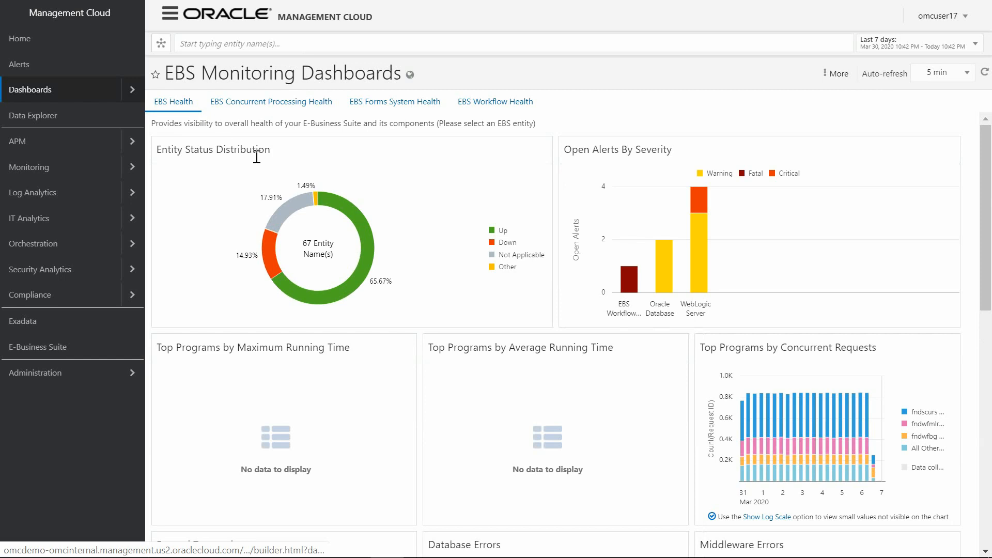
pyautogui.moveTo(322, 203)
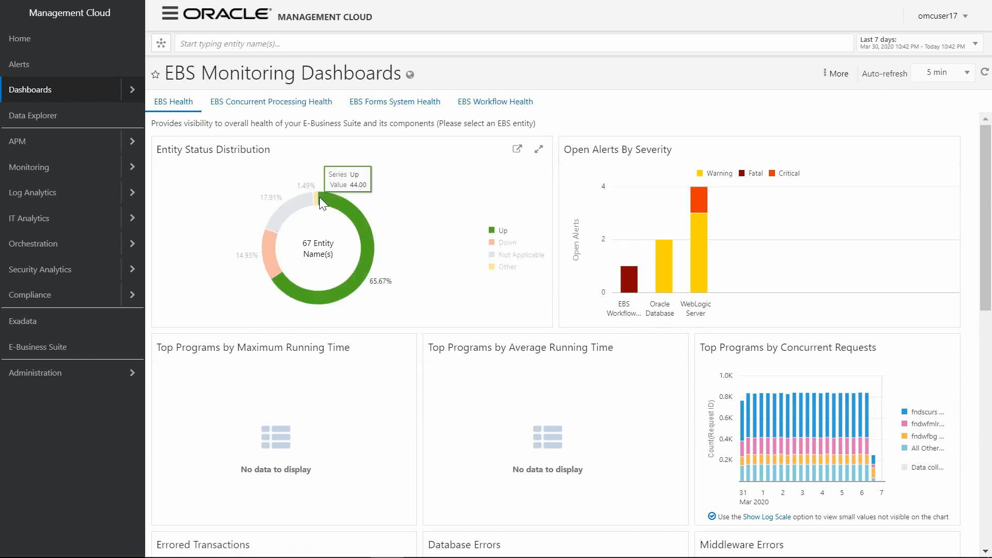
pyautogui.moveTo(668, 277)
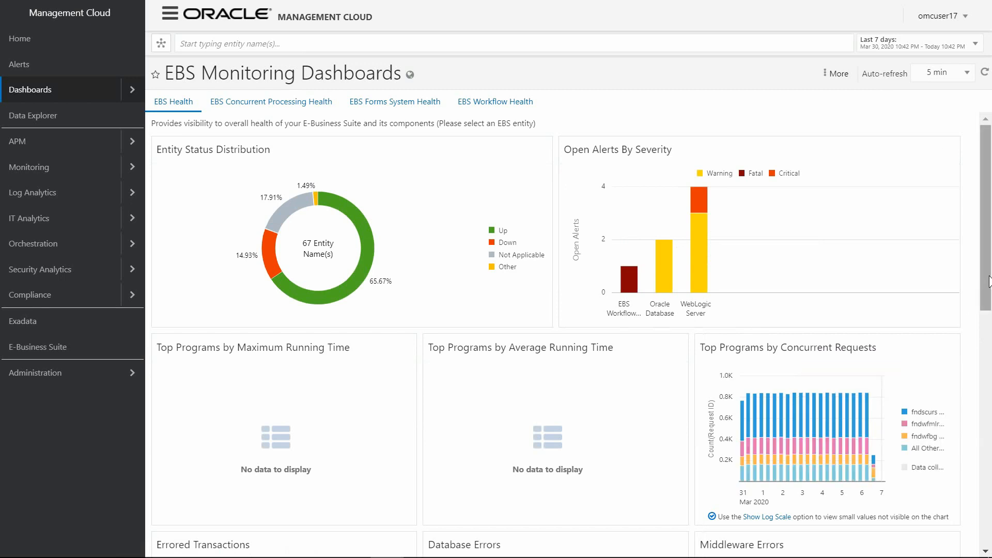
# Scroll EBS Health to its error and activity charts, then show EBS Concurrent Processing Health.
pyautogui.scroll(-3)
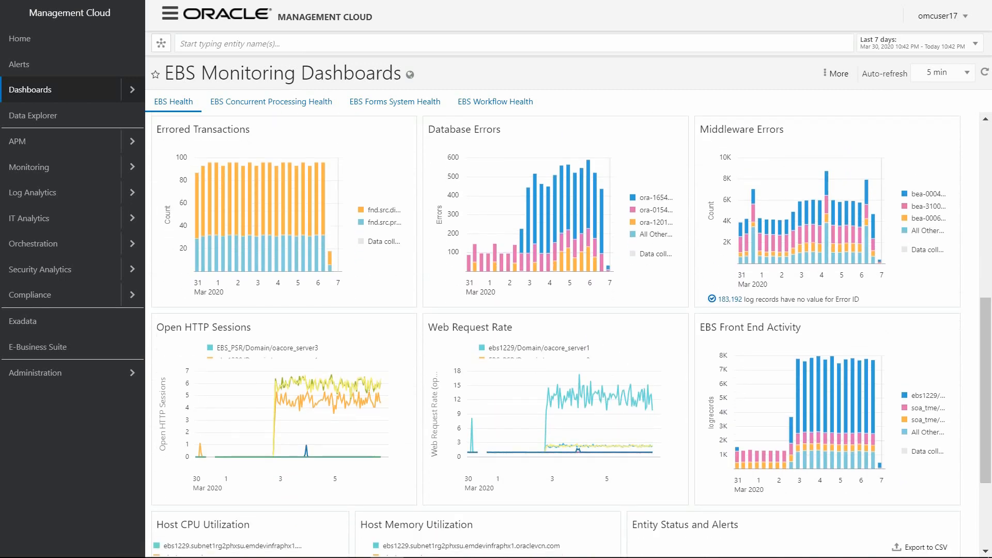
pyautogui.moveTo(856, 412)
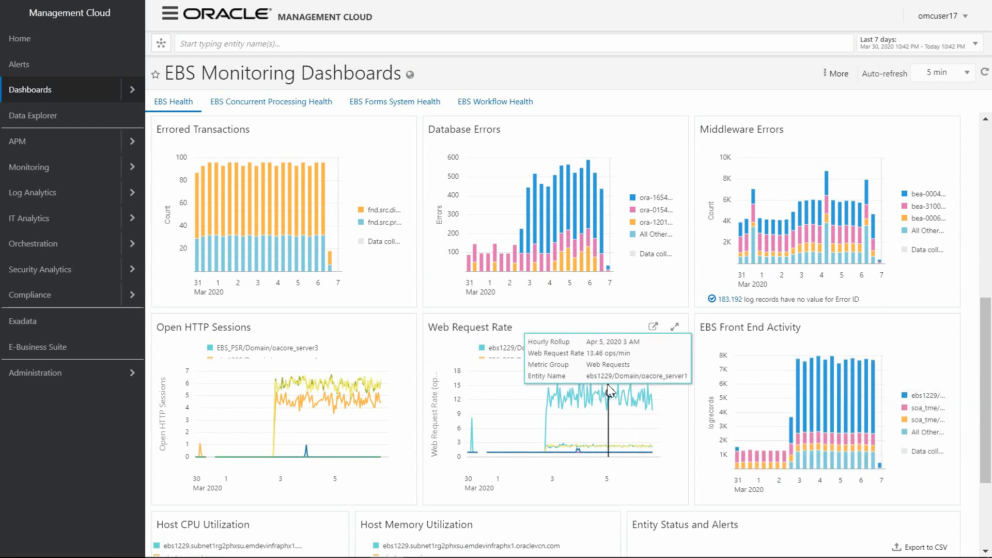
pyautogui.moveTo(412, 298)
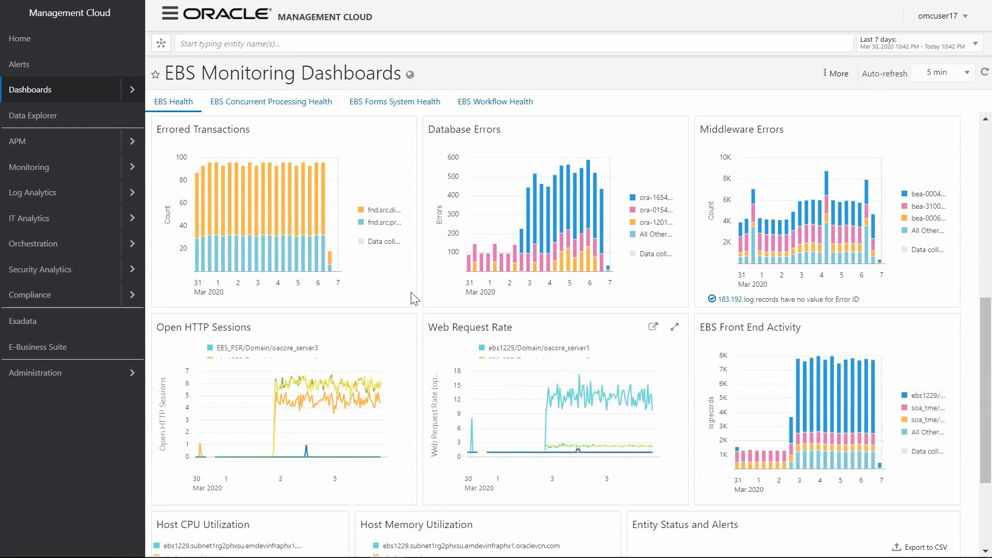
pyautogui.moveTo(310, 222)
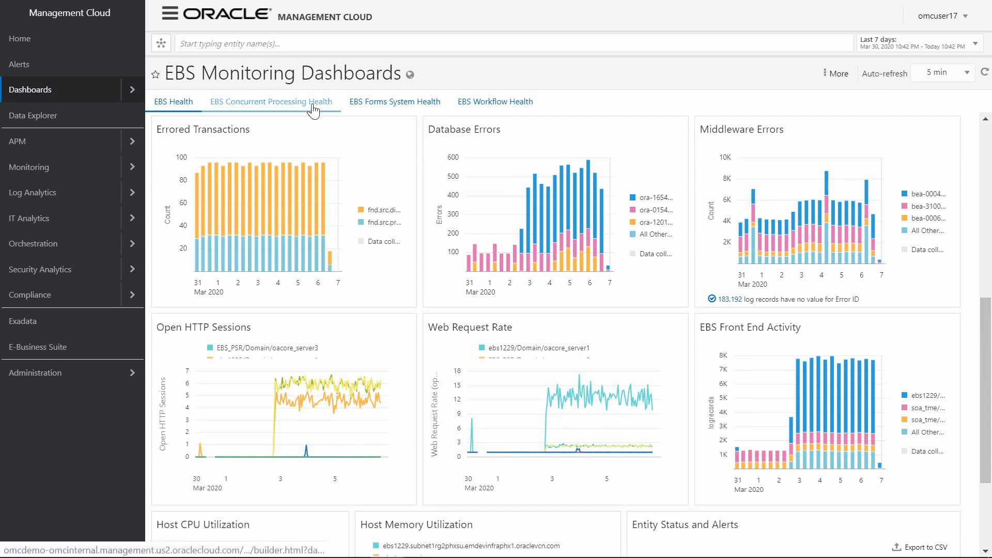
pyautogui.click(271, 101)
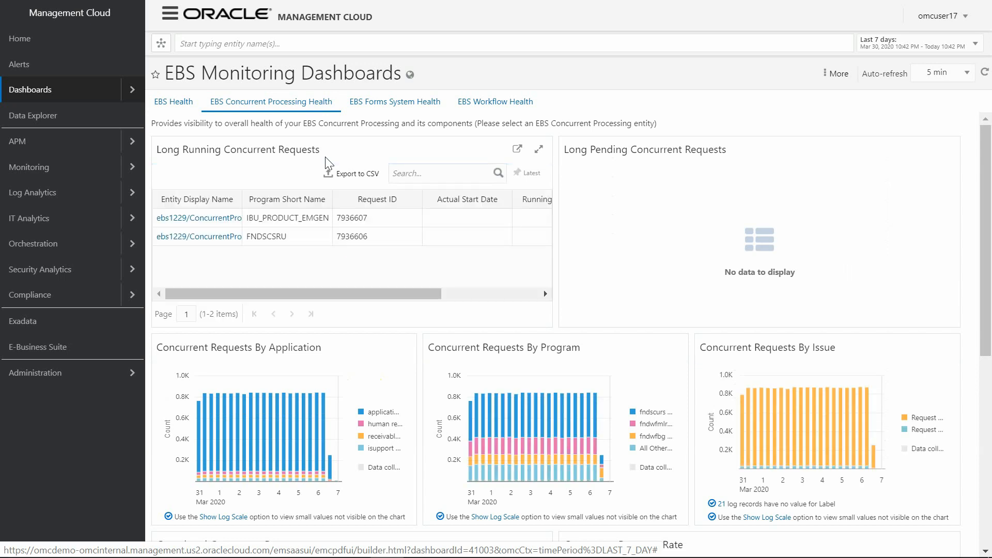
# Browse concurrent request charts to Host CPU and Memory Utilization, then show EBS Forms System Health.
pyautogui.click(287, 200)
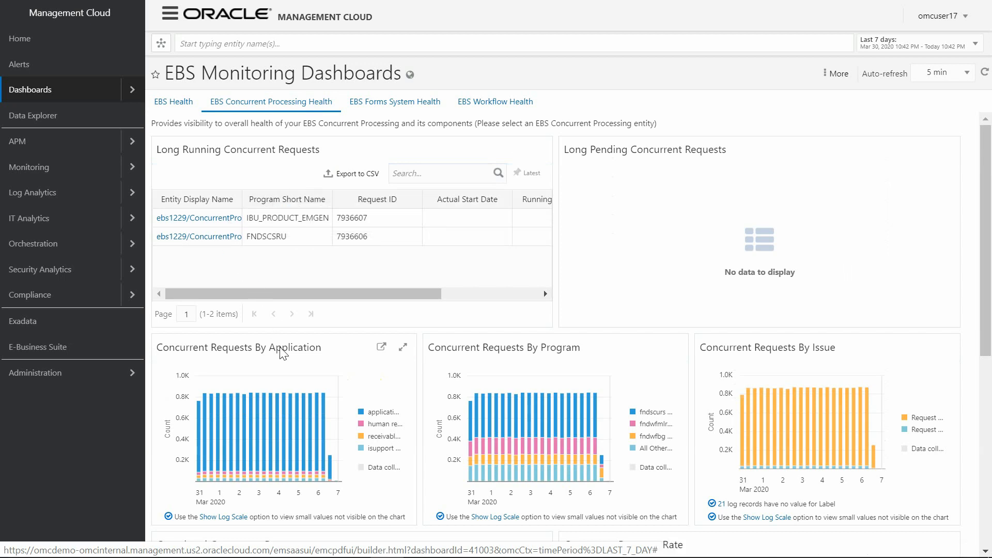
pyautogui.moveTo(937, 376)
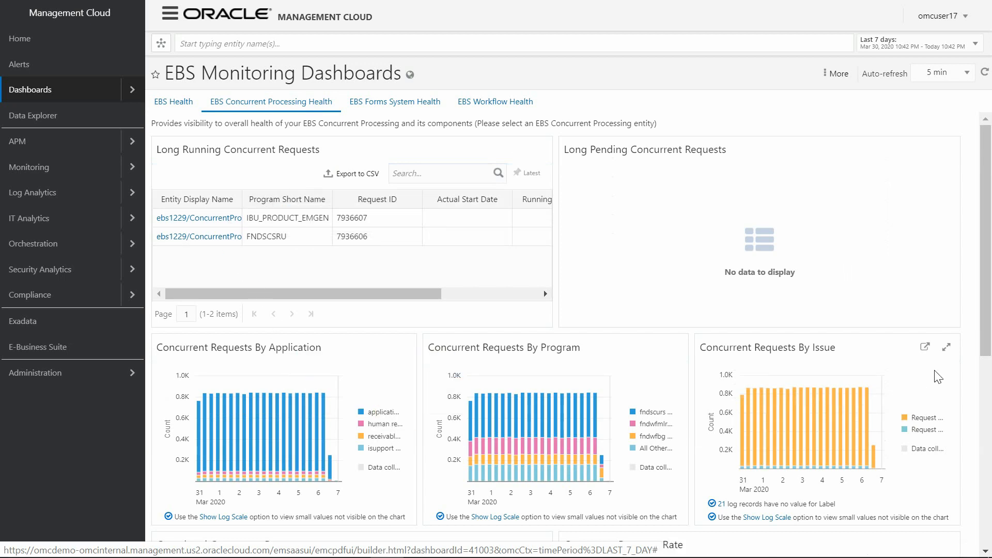
pyautogui.scroll(-3)
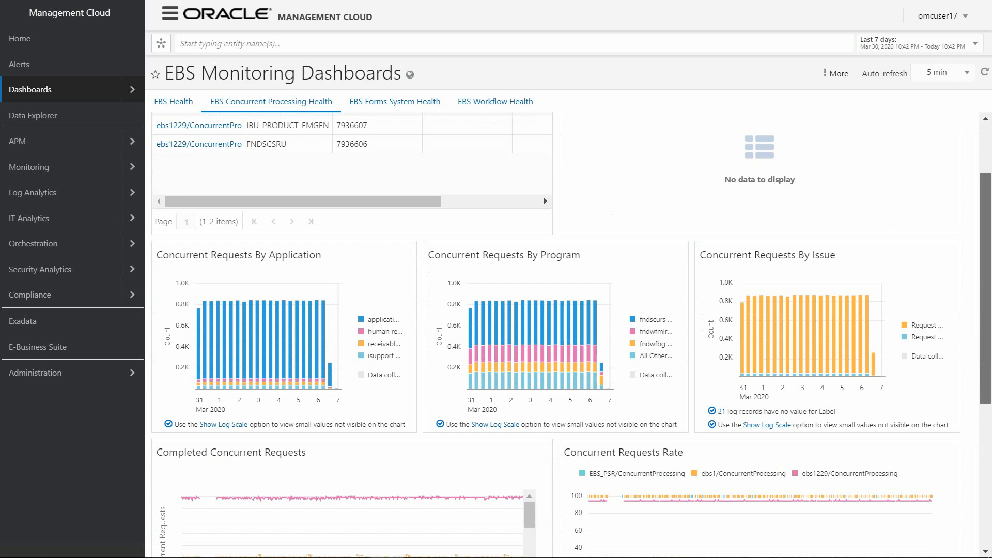
pyautogui.scroll(-3)
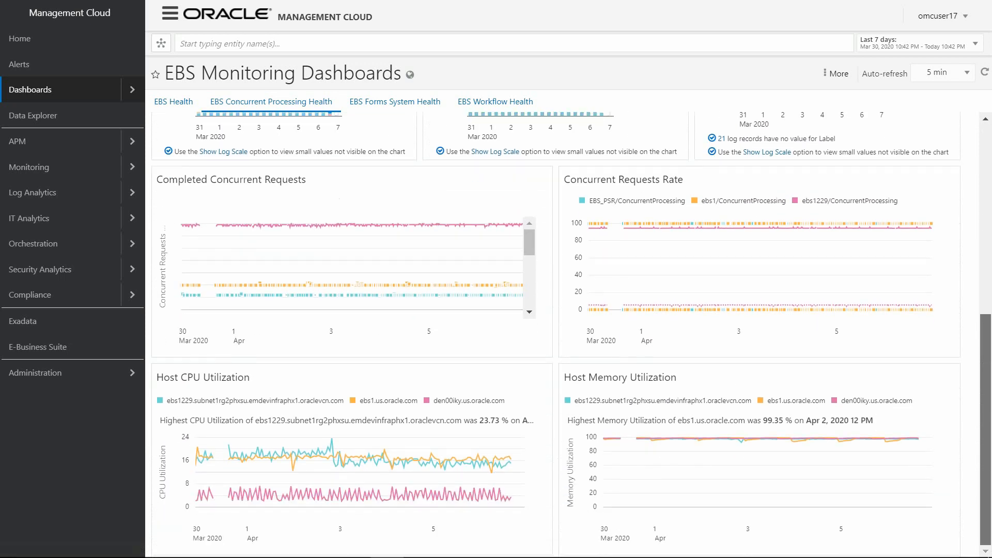
pyautogui.moveTo(959, 503)
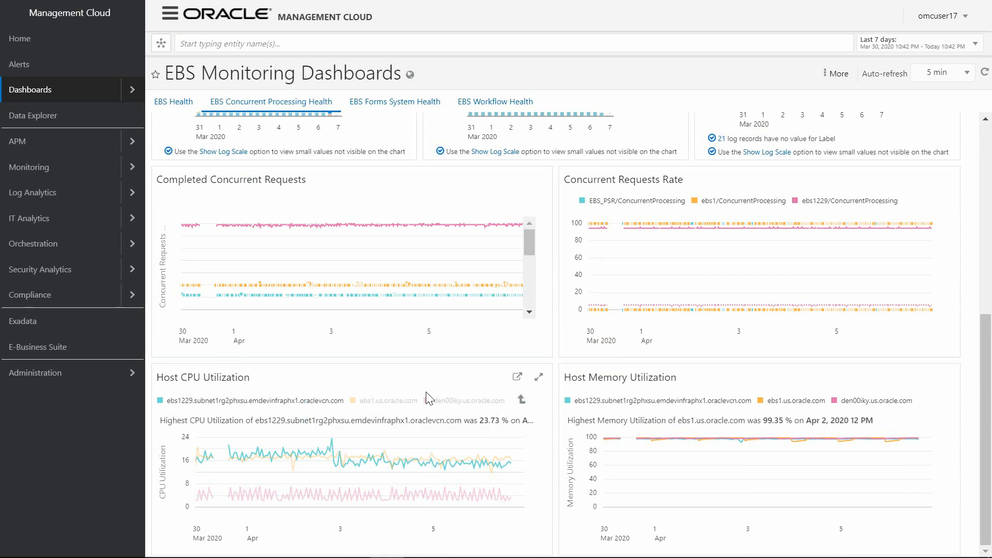
pyautogui.click(394, 101)
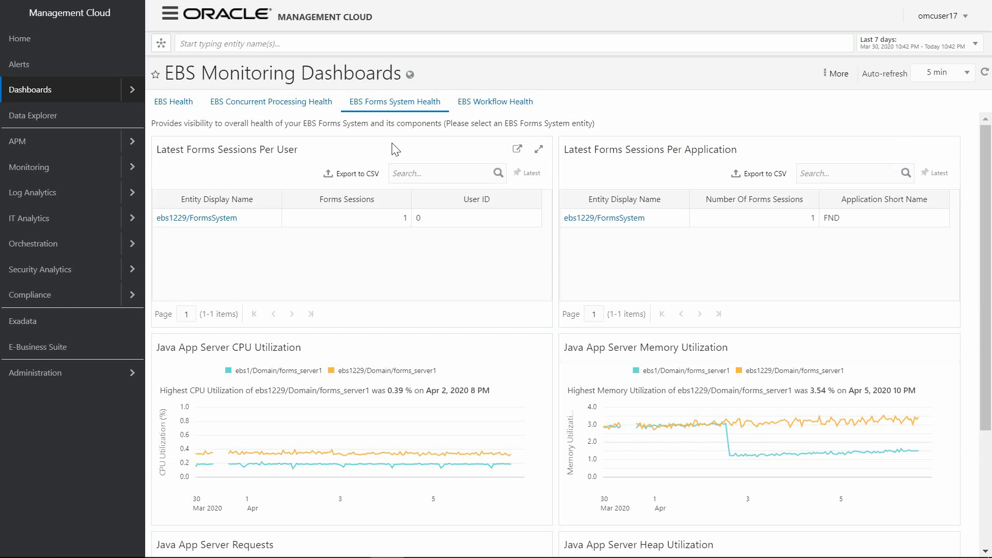
pyautogui.moveTo(939, 331)
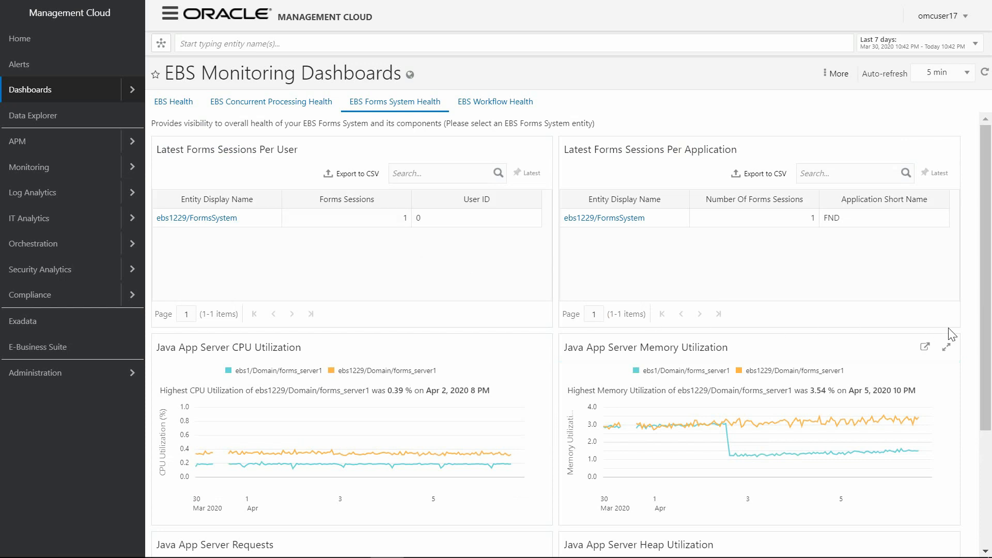
pyautogui.moveTo(988, 310)
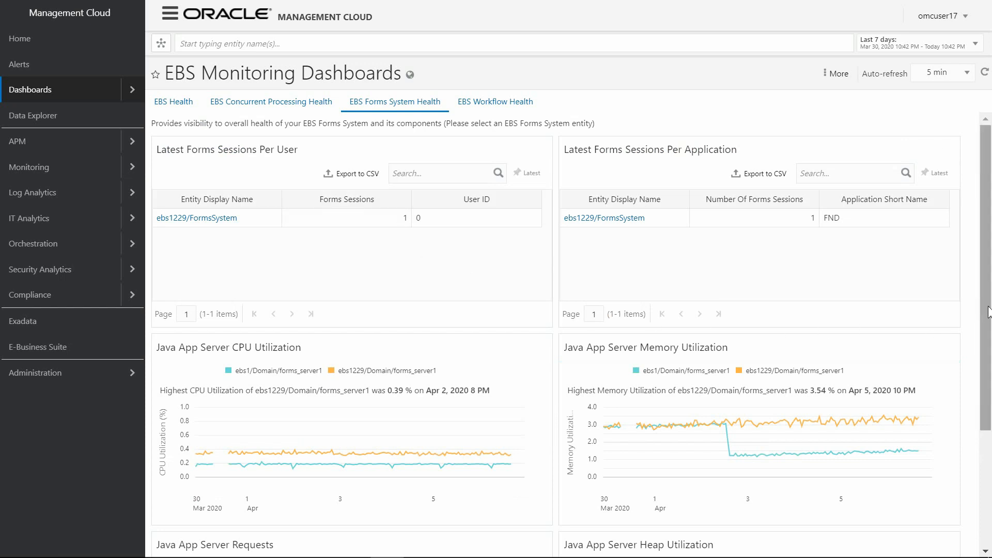
# Scroll to the Java App Server charts, then show the EBS Workflow Health tab.
pyautogui.scroll(-3)
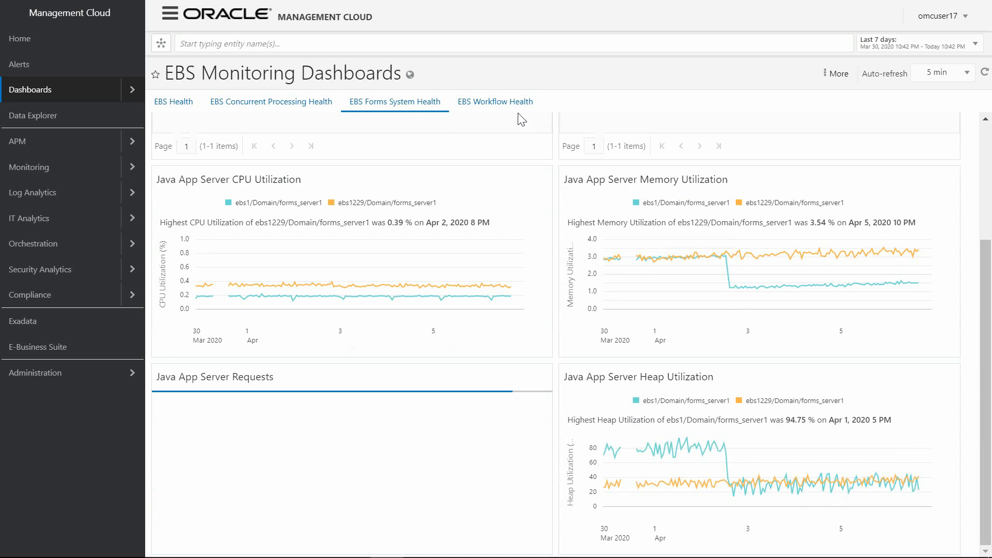
pyautogui.click(495, 102)
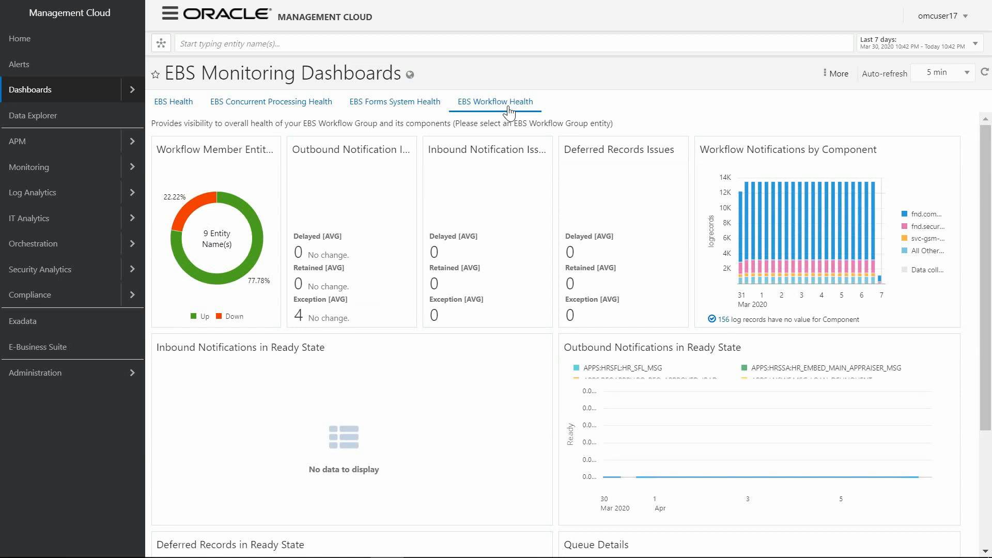
pyautogui.moveTo(282, 171)
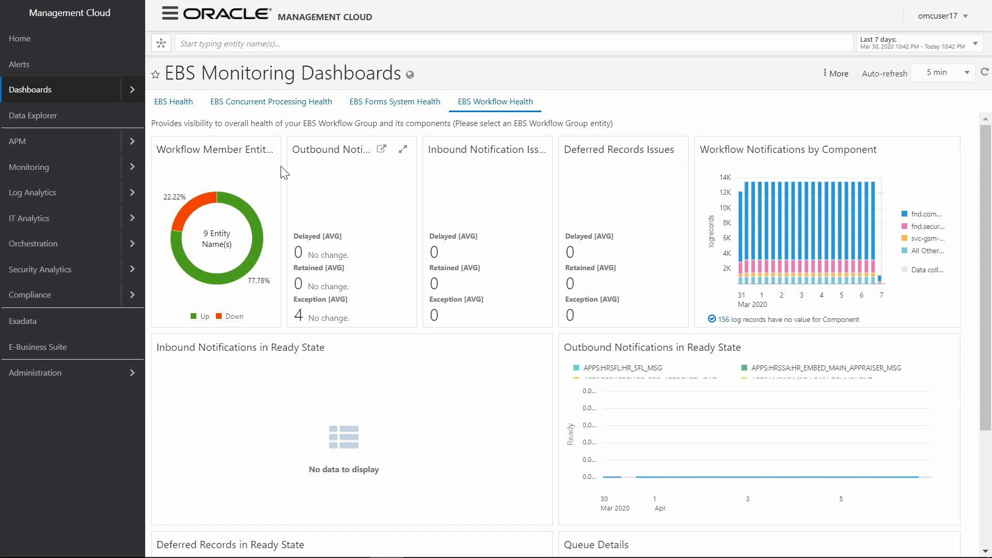
pyautogui.moveTo(25, 219)
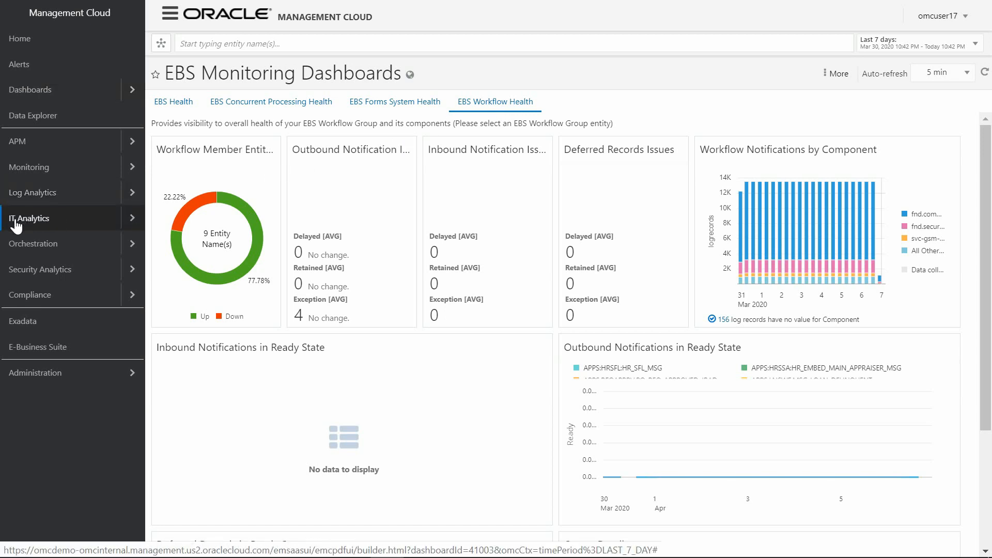
pyautogui.click(29, 218)
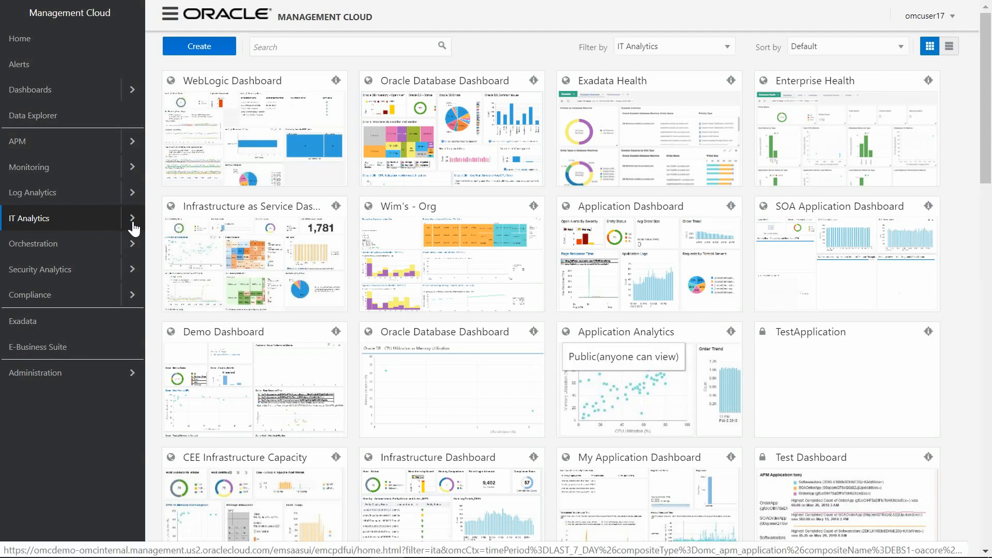
pyautogui.click(29, 219)
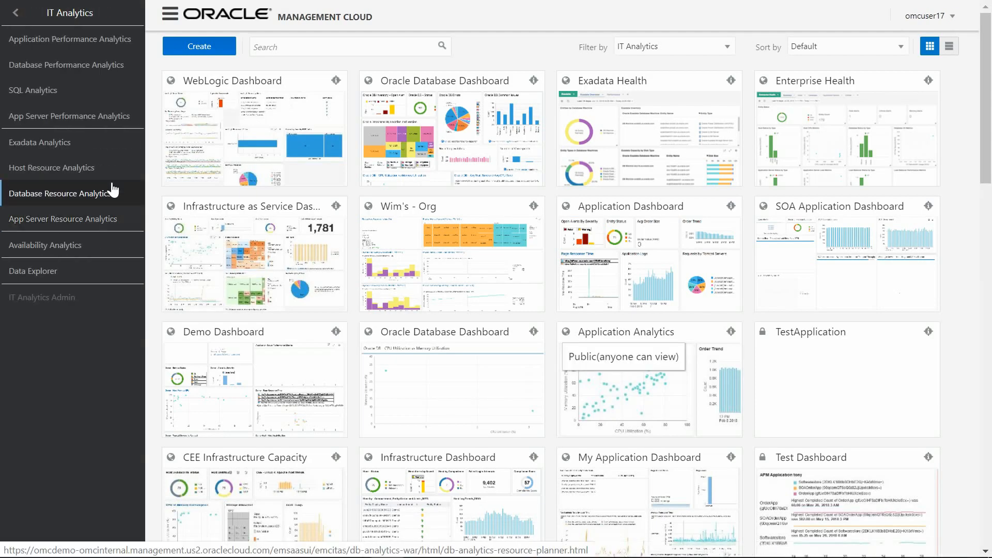
pyautogui.click(68, 39)
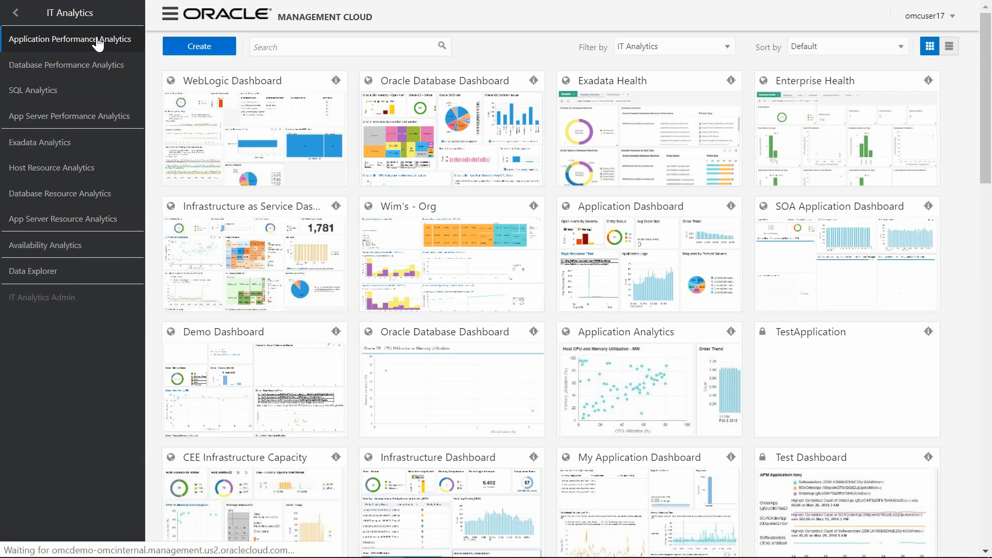
pyautogui.click(67, 39)
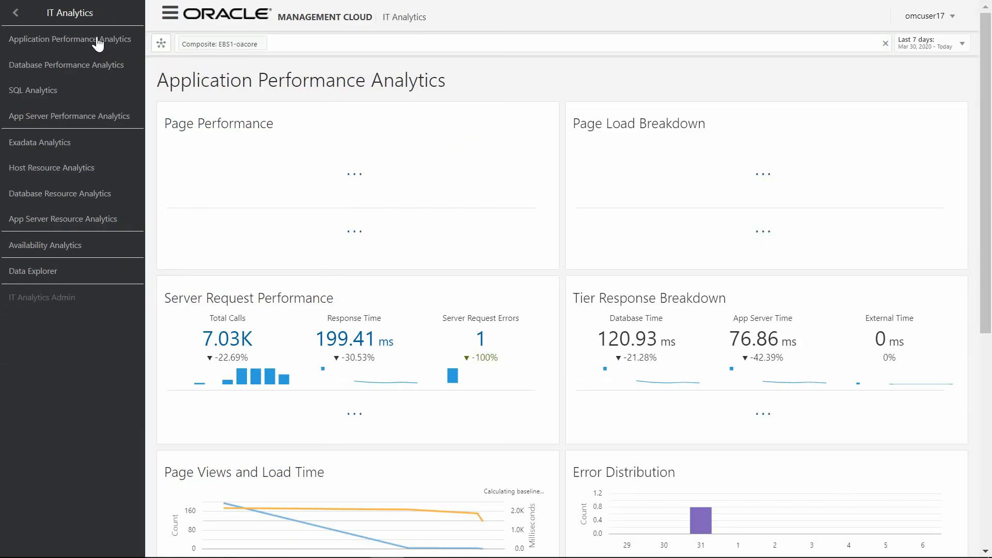
pyautogui.click(69, 39)
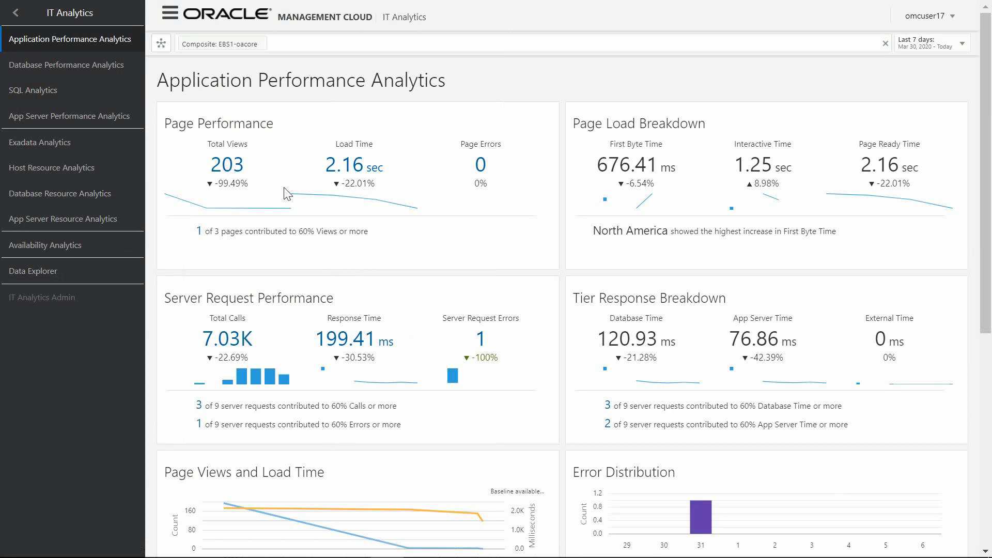
pyautogui.moveTo(699, 182)
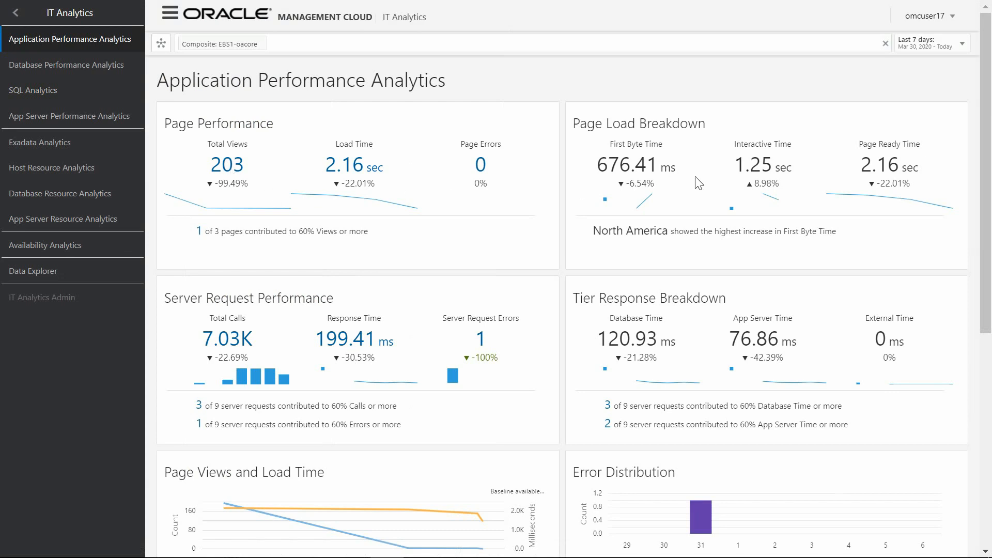
pyautogui.moveTo(988, 240)
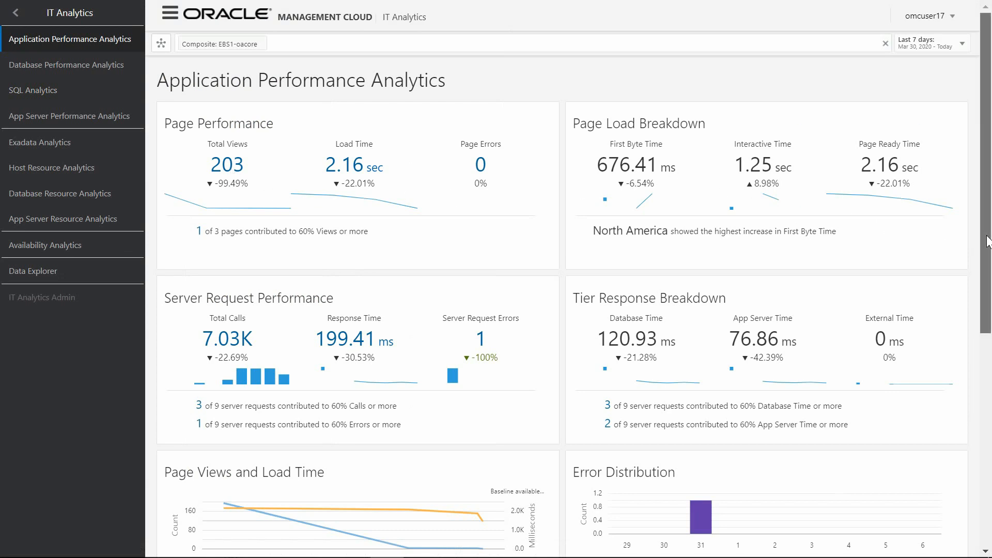
pyautogui.scroll(-3)
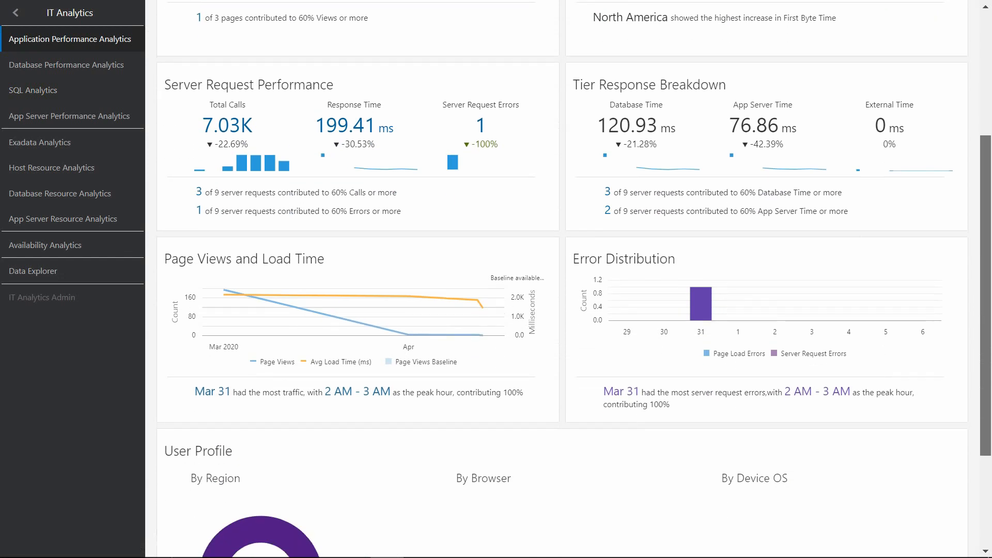
pyautogui.scroll(-3)
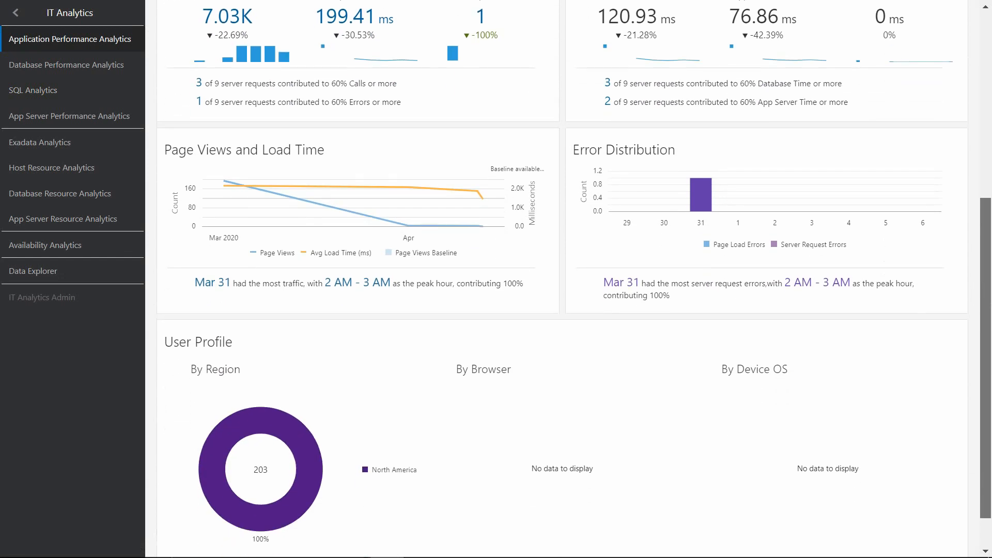
pyautogui.scroll(-3)
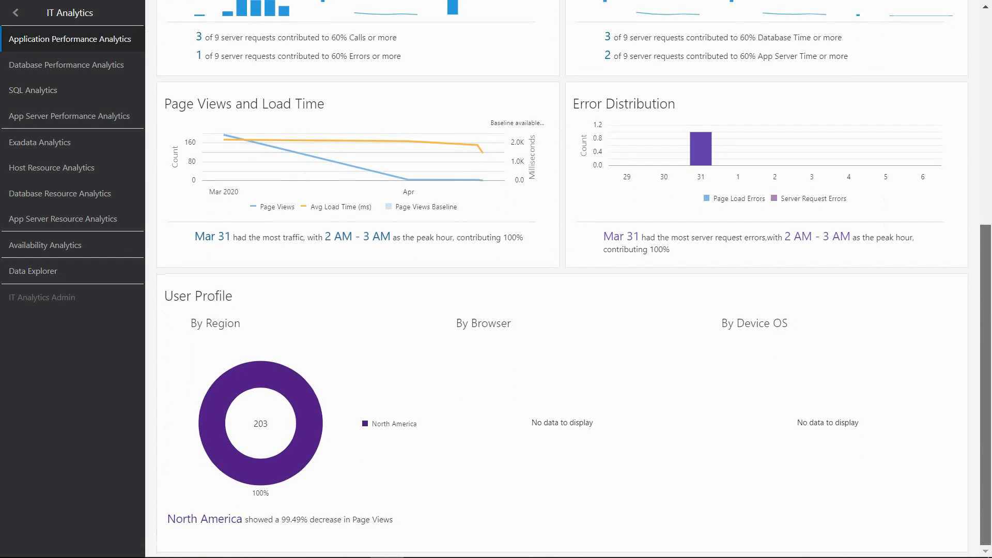
pyautogui.scroll(3)
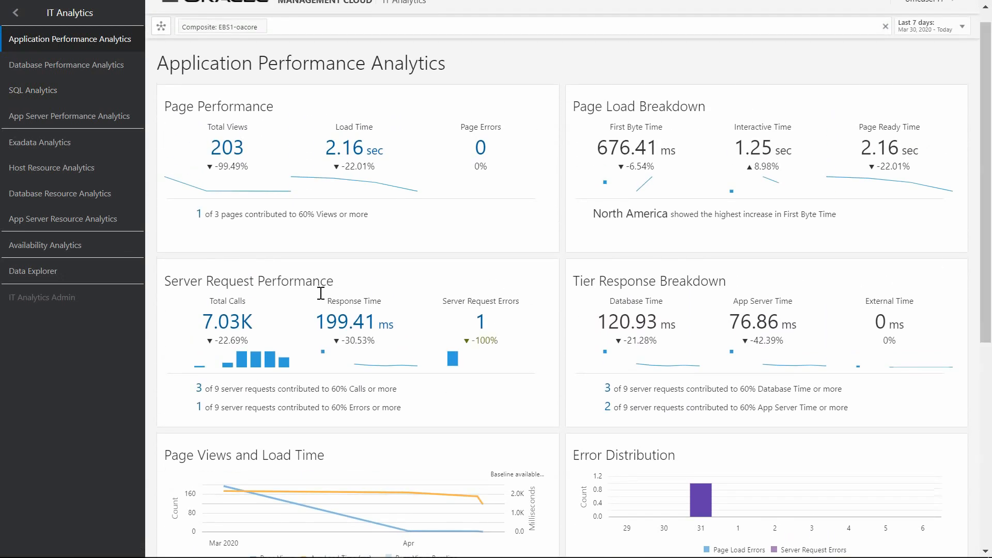
# View EBS1-oacore's Server Request Performance details, then return to the navigation menu.
pyautogui.click(248, 281)
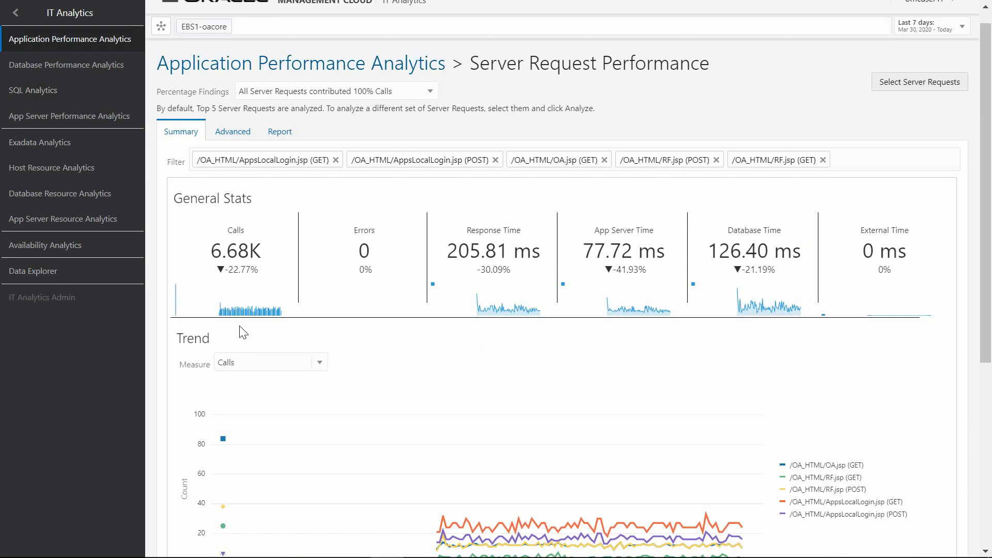
pyautogui.moveTo(930, 236)
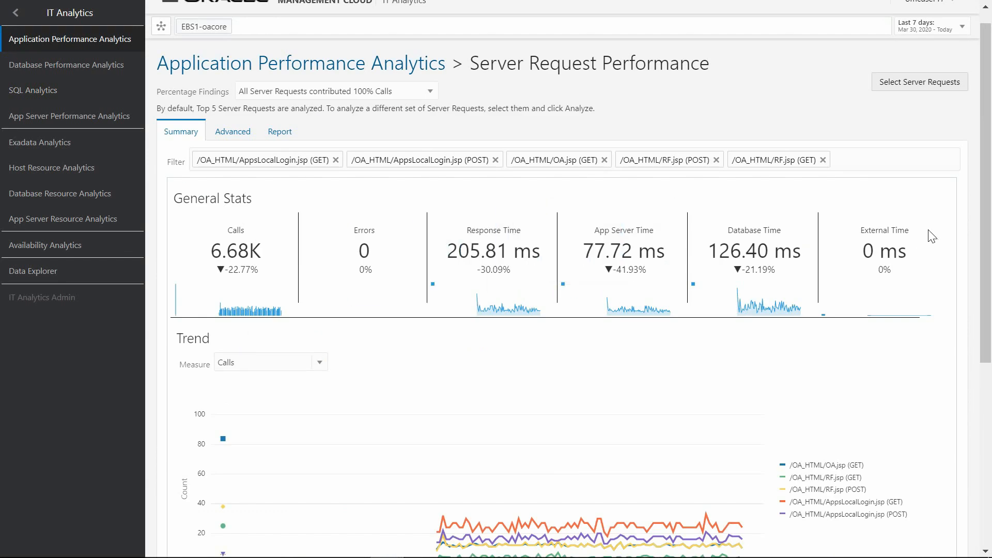
pyautogui.scroll(-3)
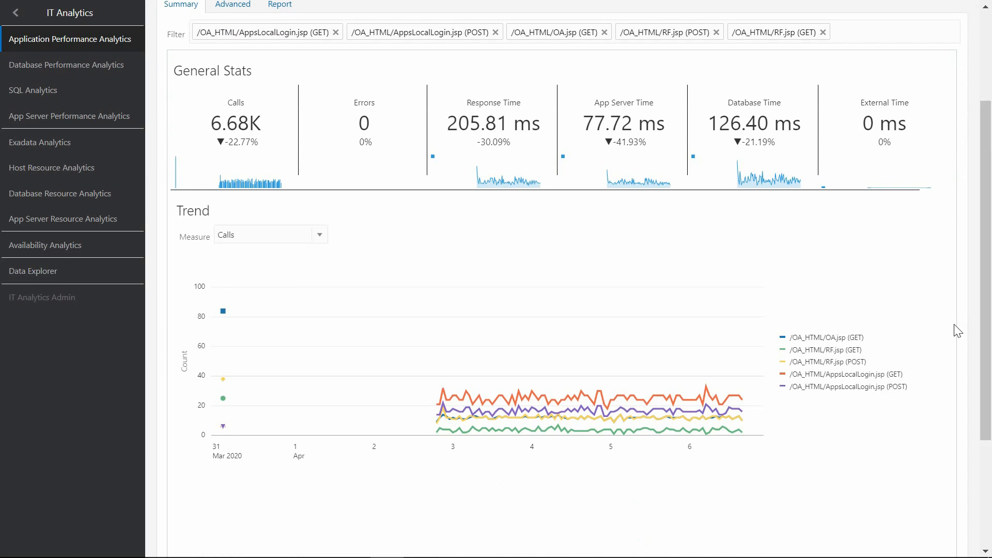
pyautogui.moveTo(730, 409)
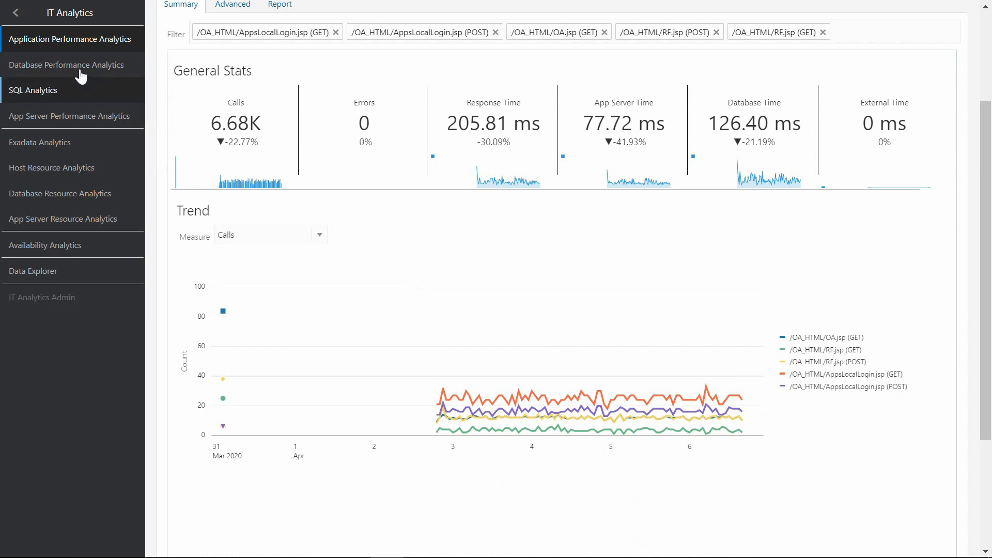
pyautogui.click(17, 13)
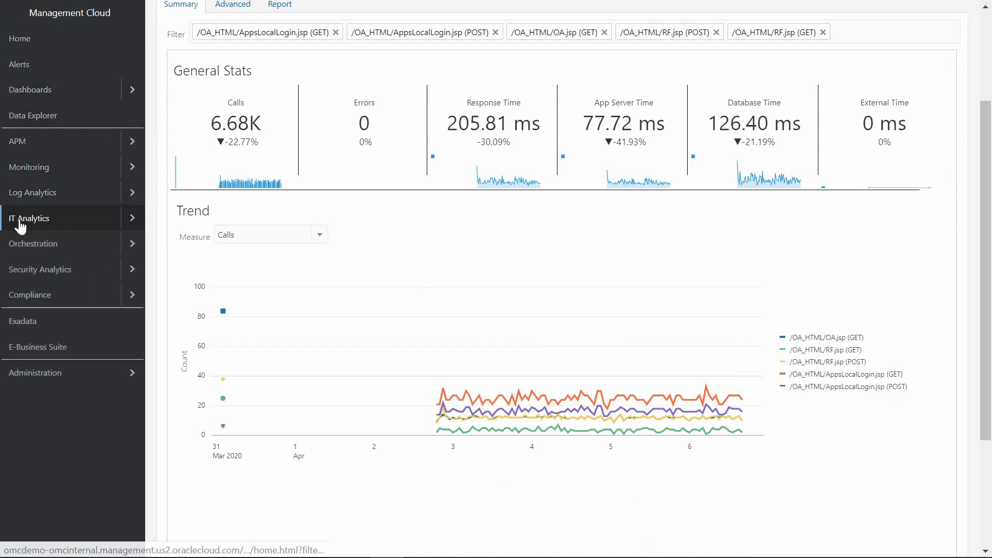
# Open SQL Analytics from IT Analytics for the EBS1-oacore composite.
pyautogui.click(30, 218)
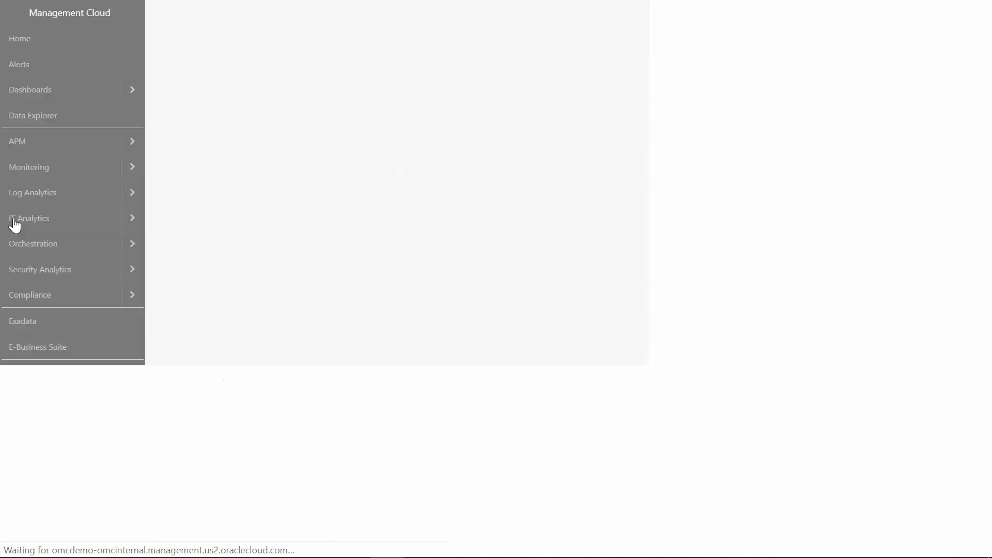
pyautogui.click(29, 218)
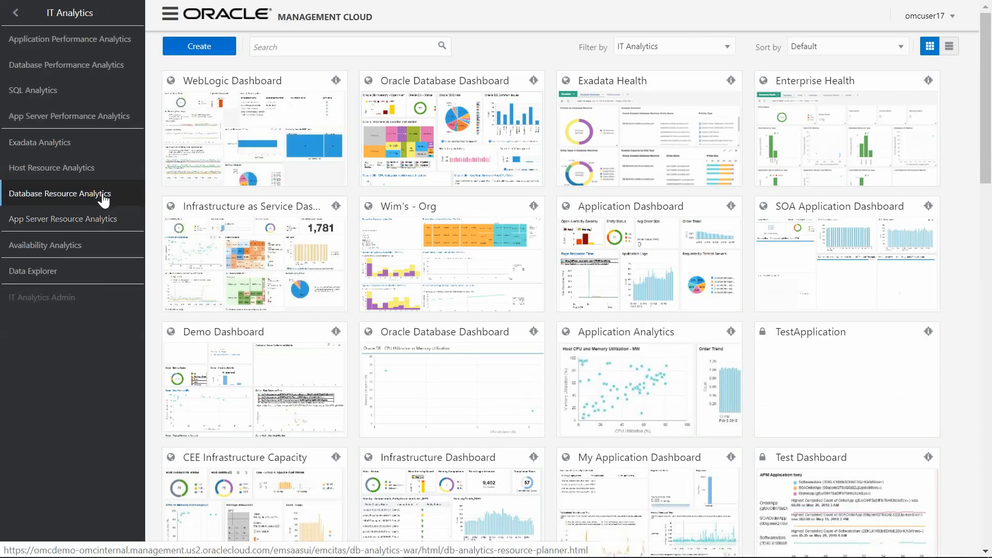
pyautogui.click(34, 90)
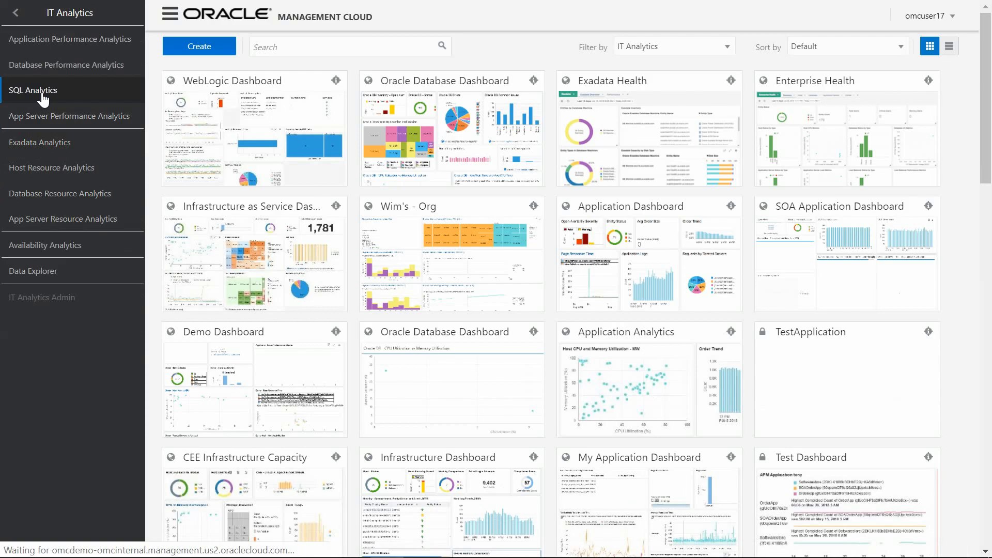
pyautogui.click(33, 90)
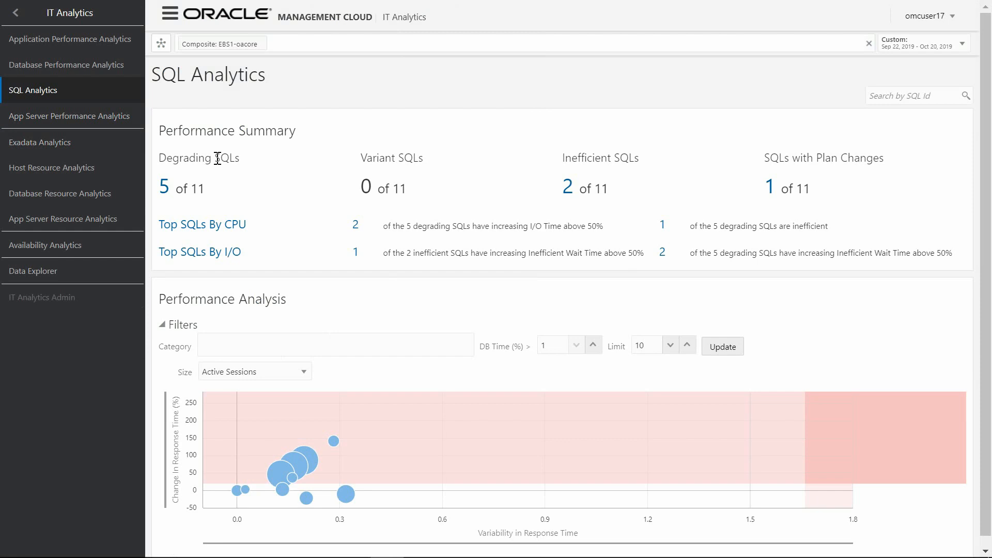
pyautogui.moveTo(367, 240)
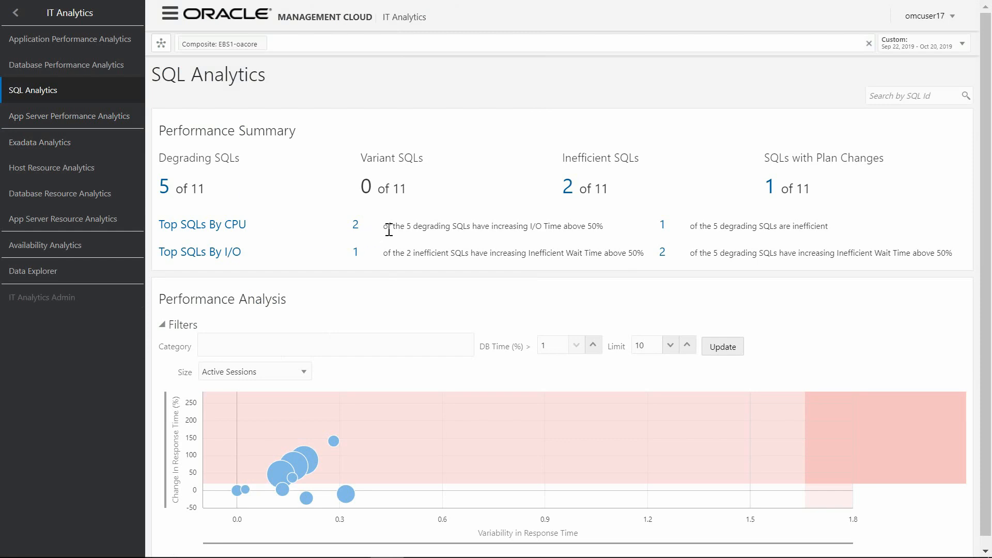
# Highlight the sentence noting 2 of 5 degrading SQLs have I/O time up over 50%.
pyautogui.moveTo(384, 226); pyautogui.dragTo(553, 226)
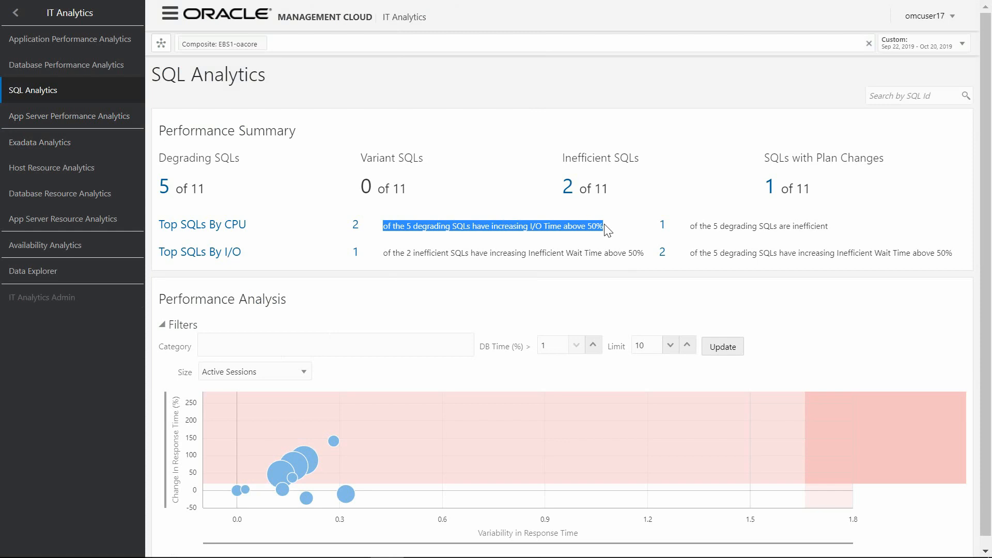
pyautogui.moveTo(458, 243)
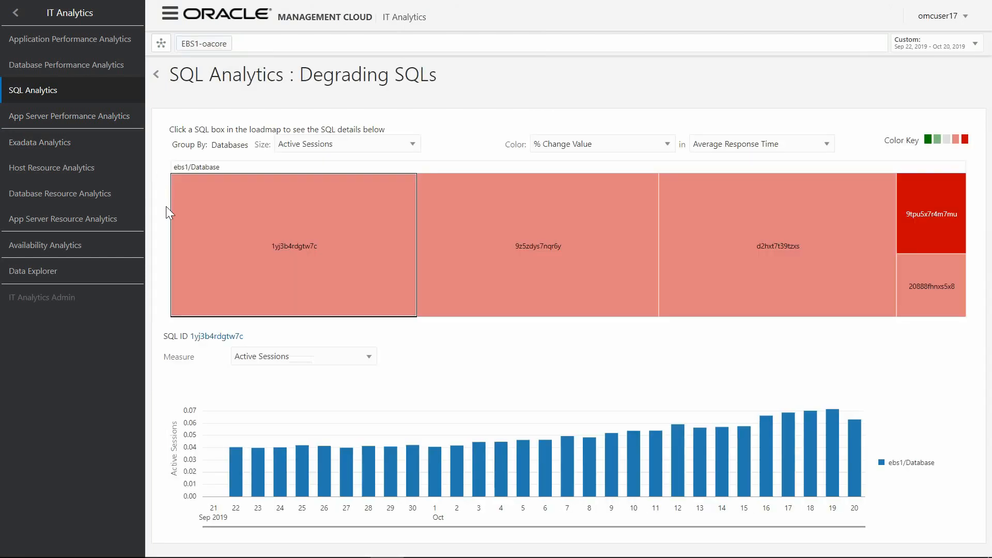
pyautogui.moveTo(254, 297)
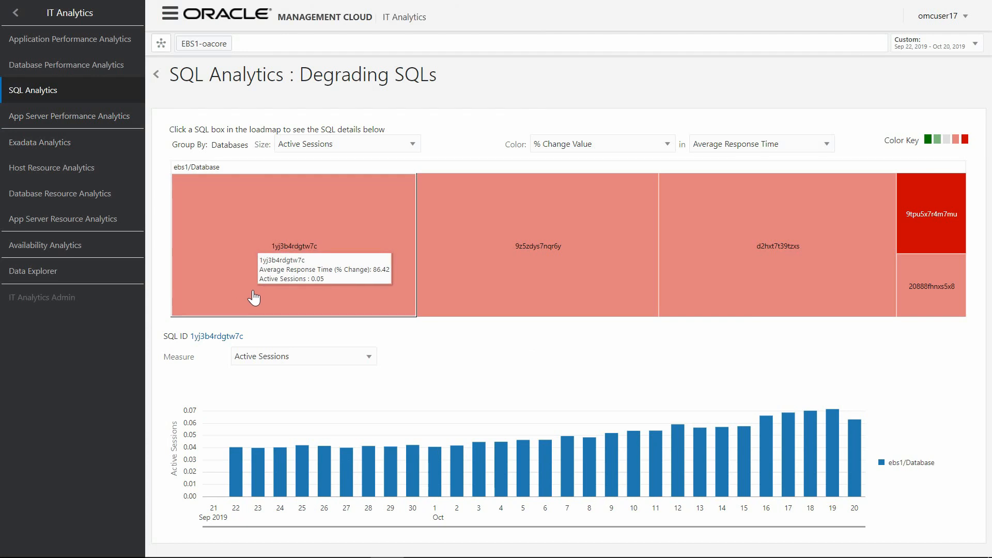
pyautogui.moveTo(301, 462)
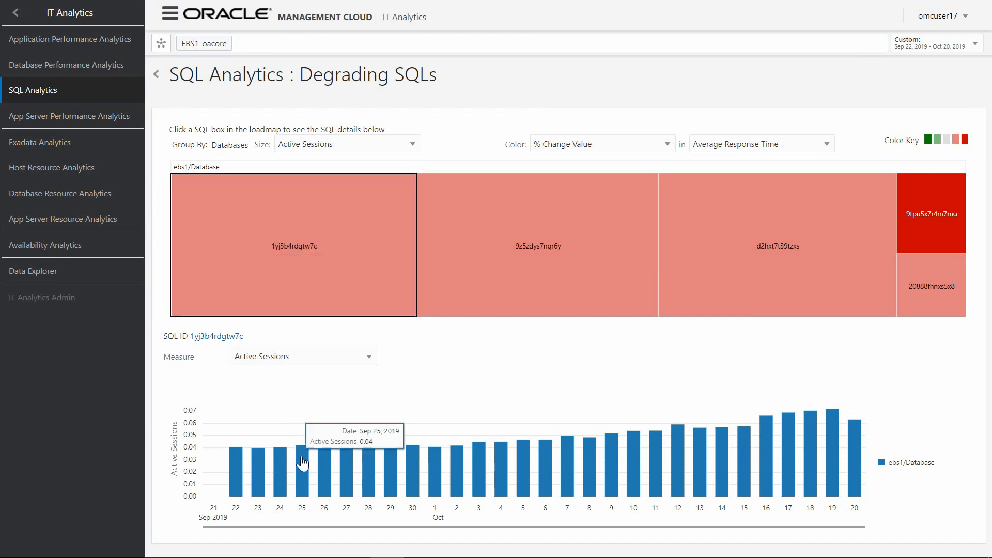
pyautogui.moveTo(254, 363)
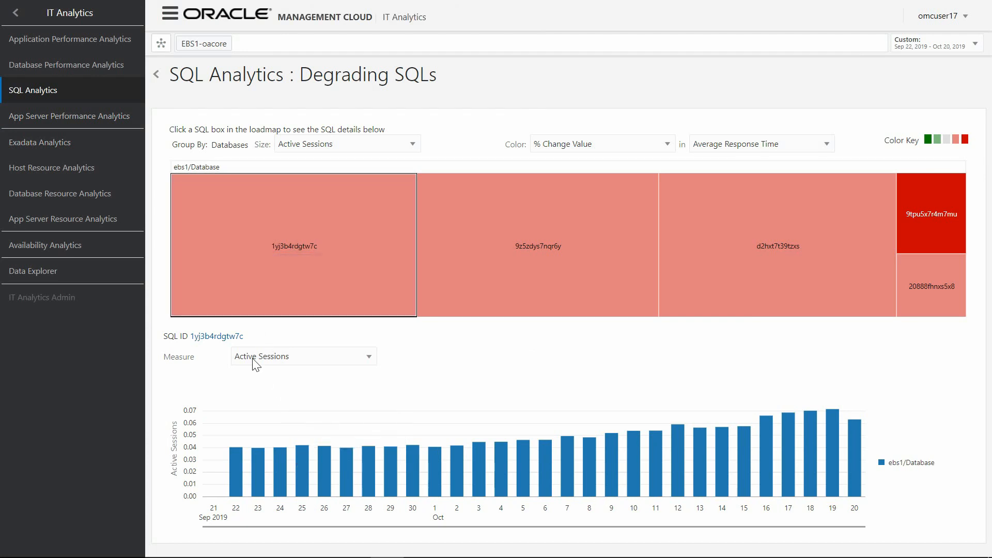
# Open the detail page for SQL ID 1yj3b4rdgtw7c.
pyautogui.click(293, 245)
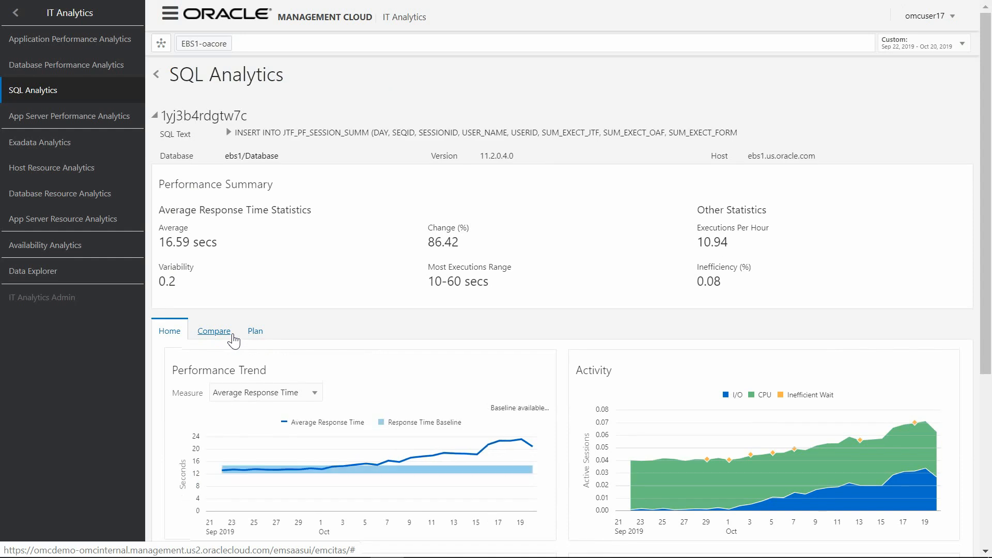
pyautogui.moveTo(326, 440)
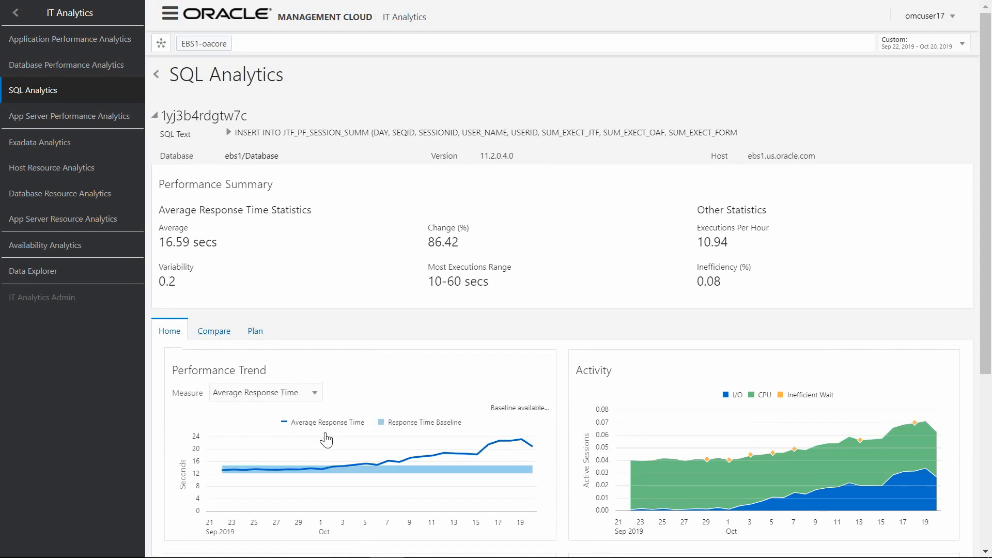
pyautogui.moveTo(422, 476)
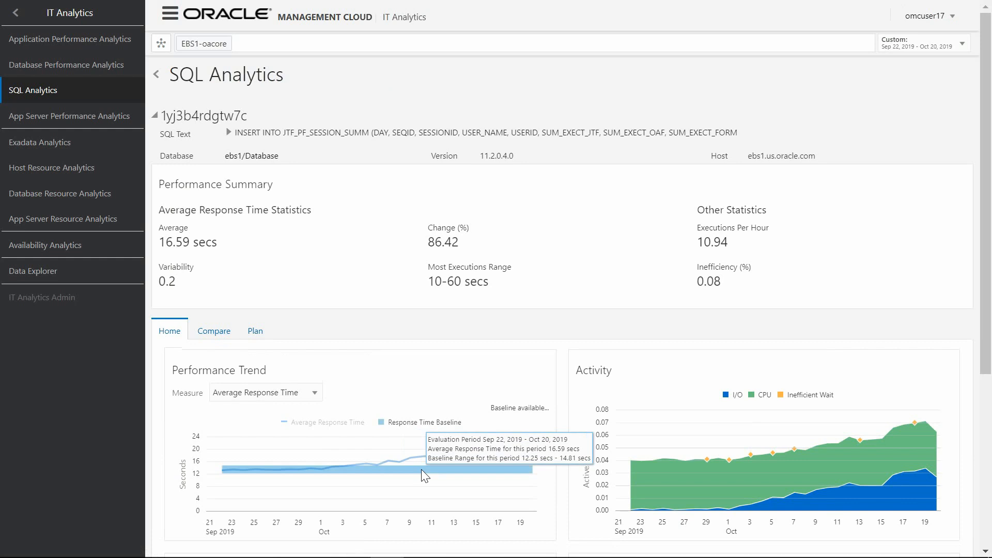